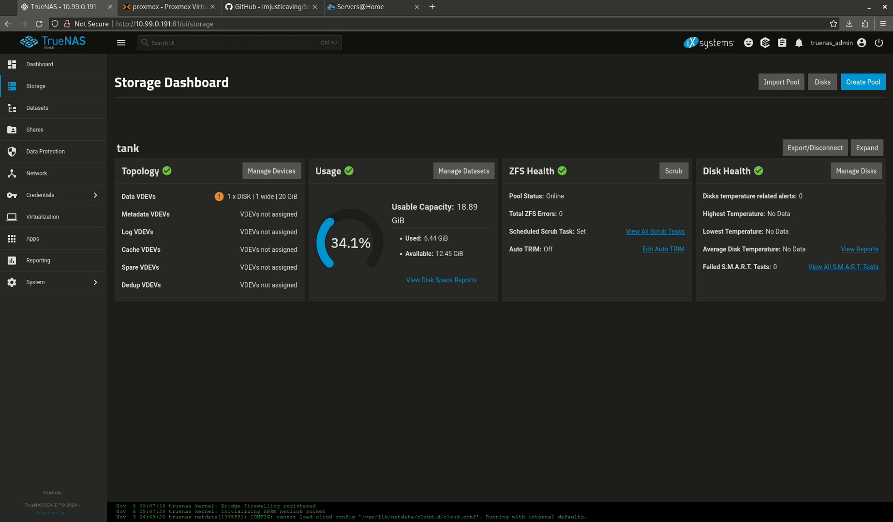
mouse_move(46, 222)
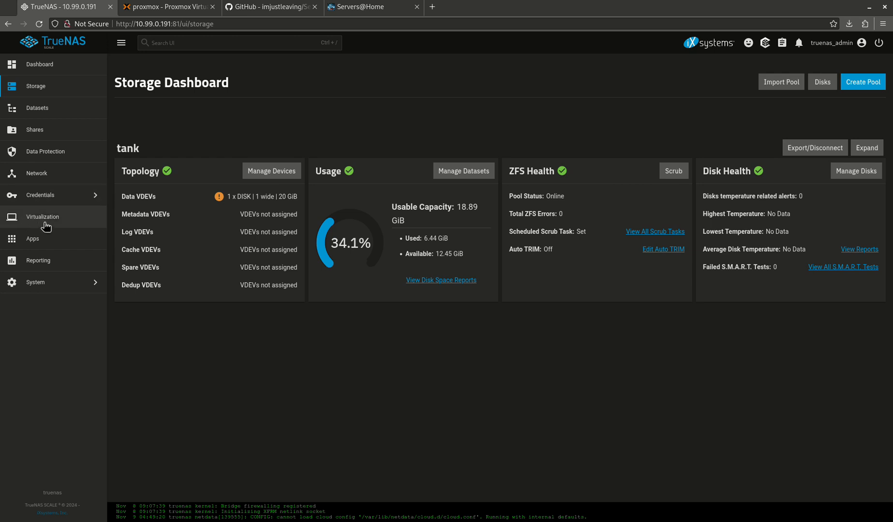
View the installed TrueNAS apps, Dockge and Portainer
click(32, 238)
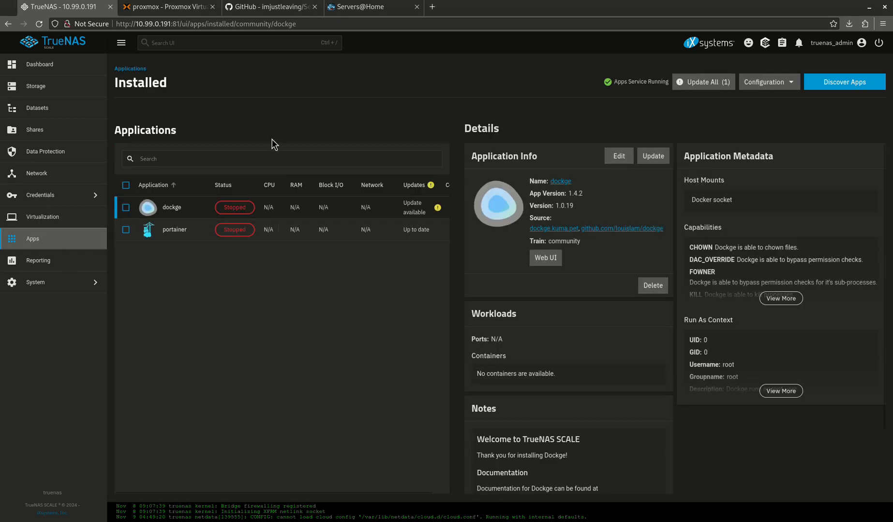
mouse_move(279, 230)
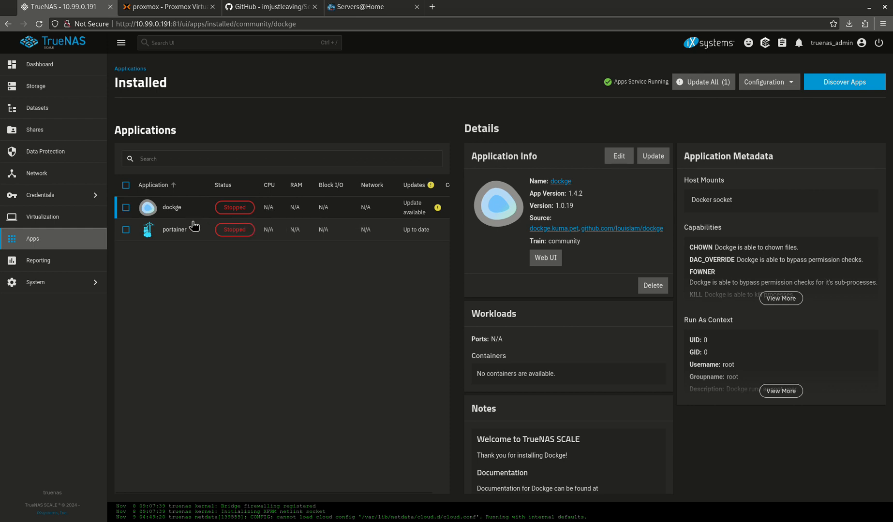
mouse_move(196, 272)
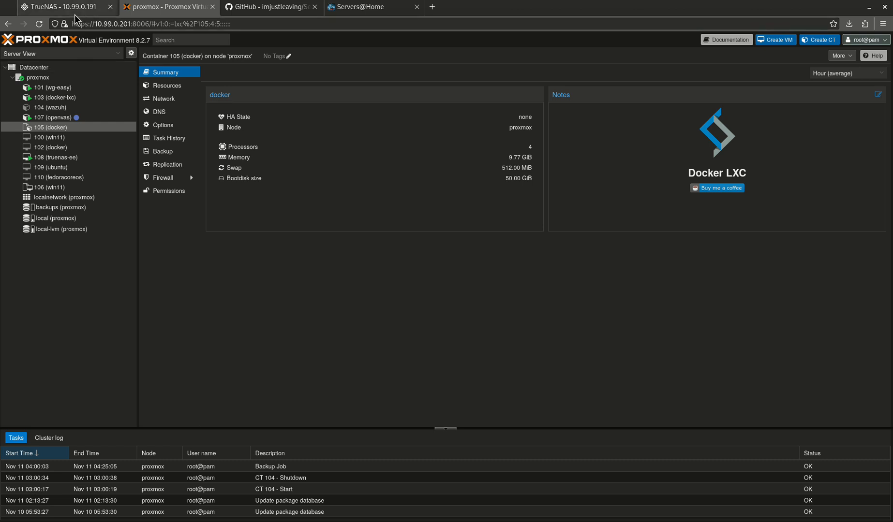
Browse Storage, the media dataset and Data Protection, ending on Shares with both NFS exports
click(63, 6)
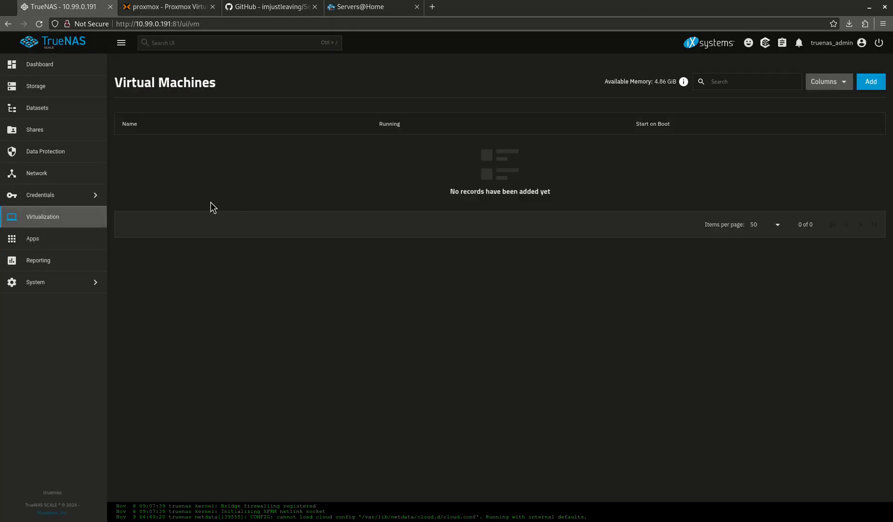
mouse_move(205, 209)
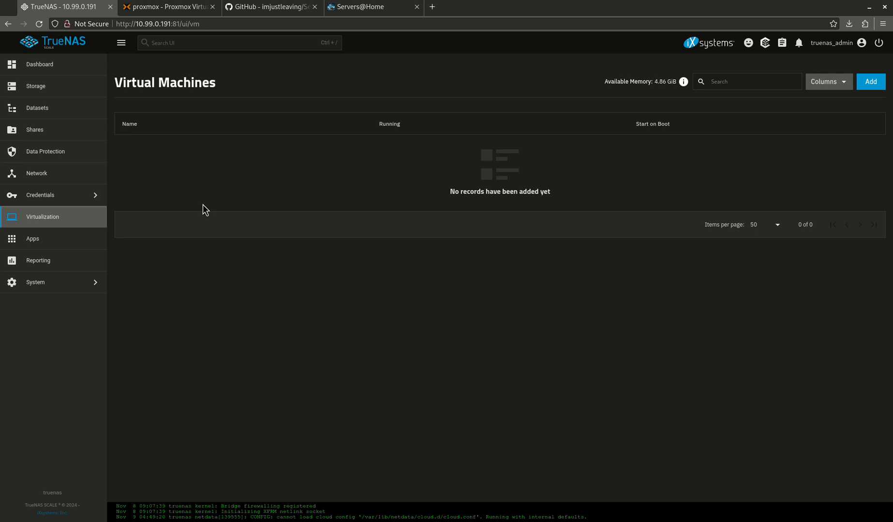
mouse_move(260, 198)
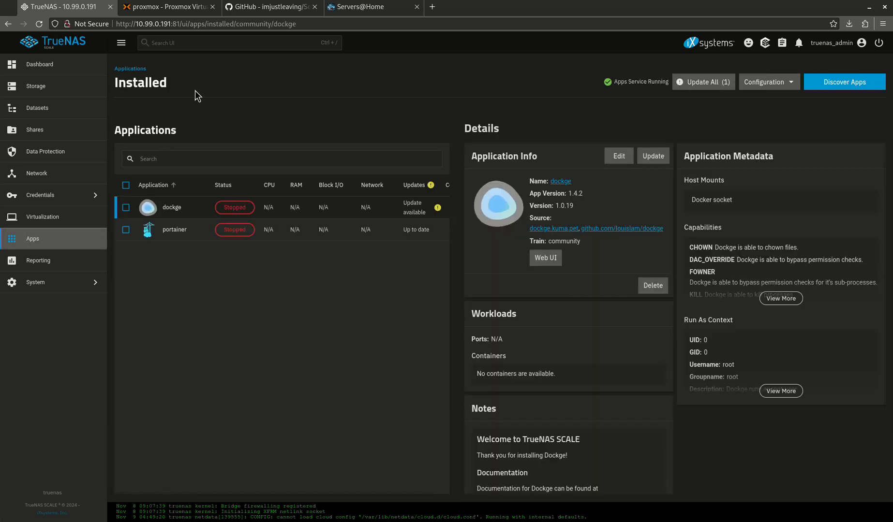
click(35, 86)
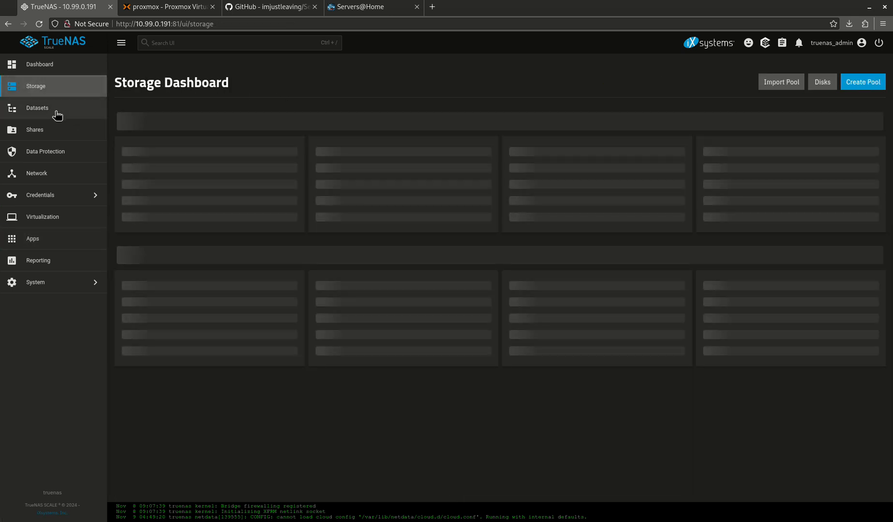
click(38, 108)
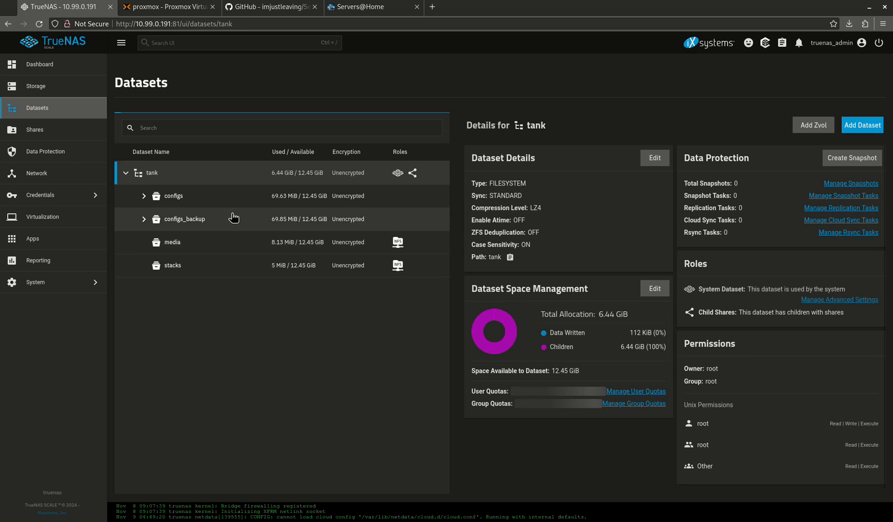
click(170, 242)
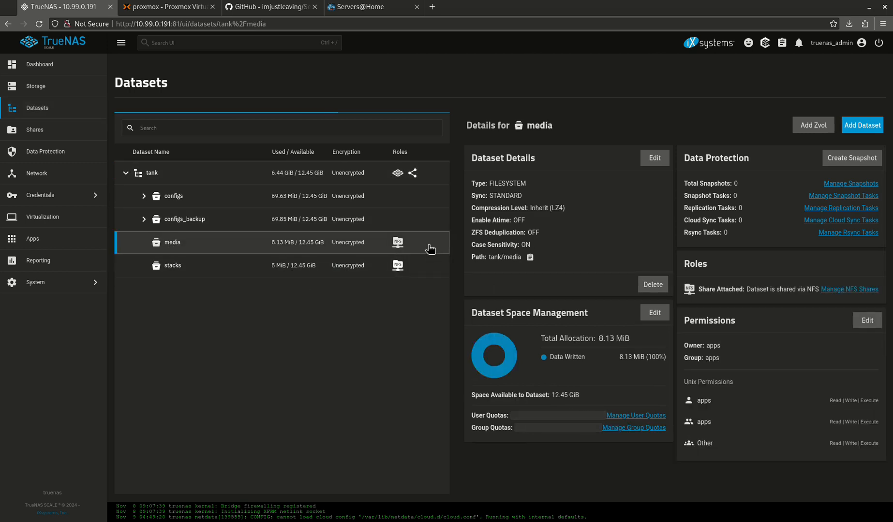
click(45, 151)
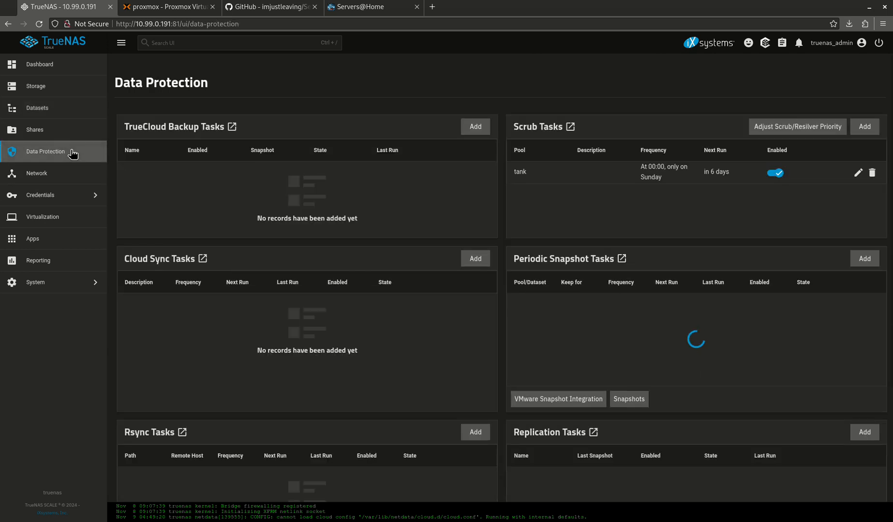
click(34, 130)
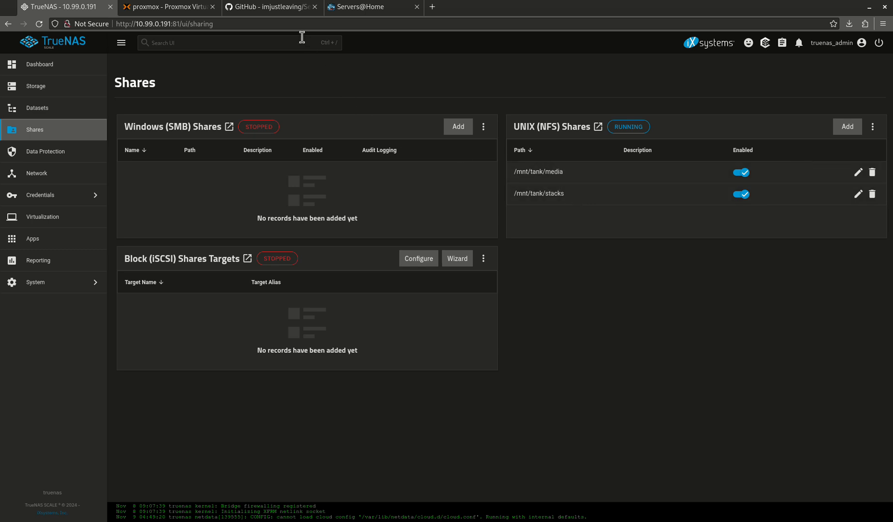
Connect a shell on the proxmox node, then switch to the Servers@Home blog
click(166, 6)
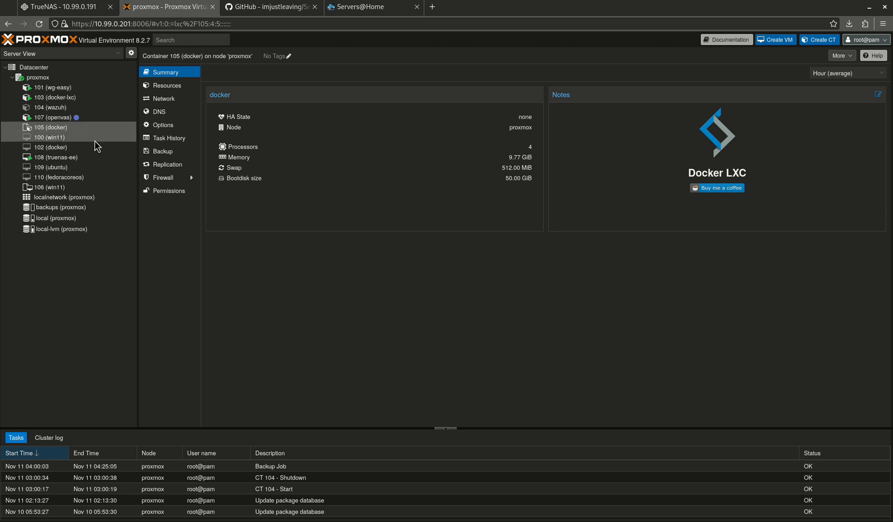
click(38, 77)
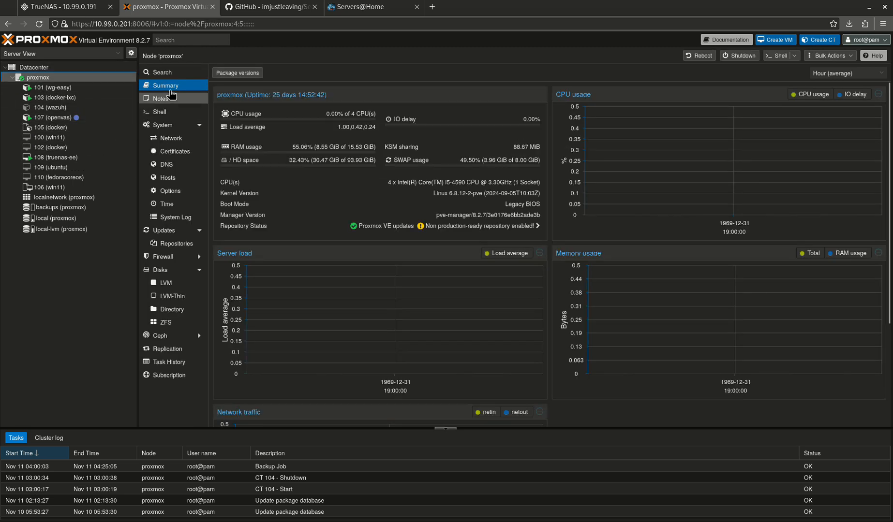
click(158, 111)
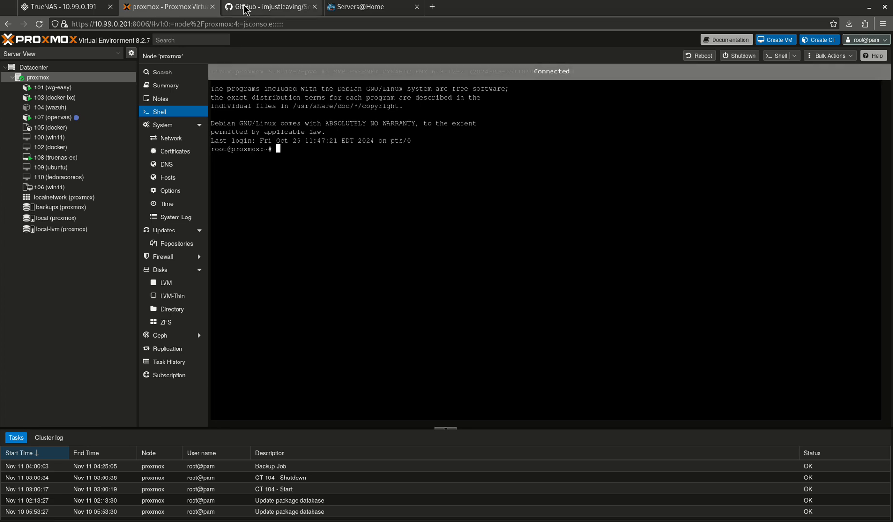
click(370, 7)
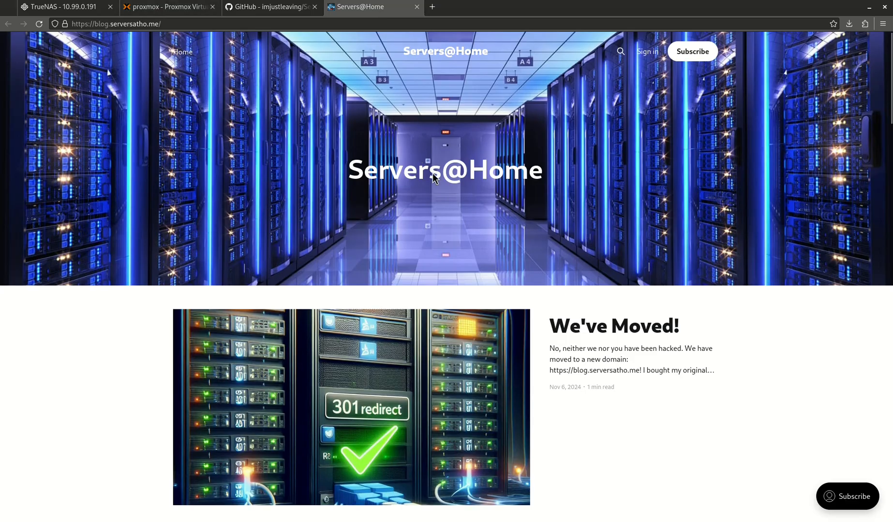
Read the 'Farewell to tteck' post down to its 11/4/24 update
click(351, 407)
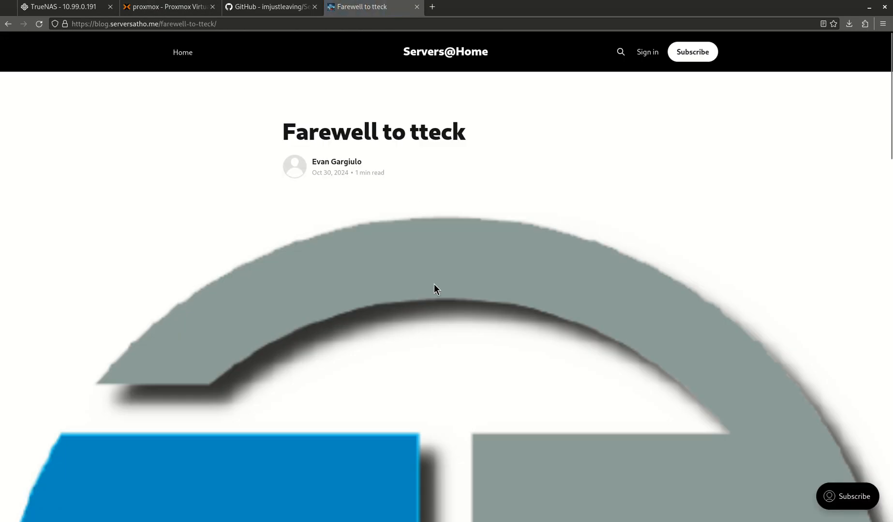
scroll(down, 3)
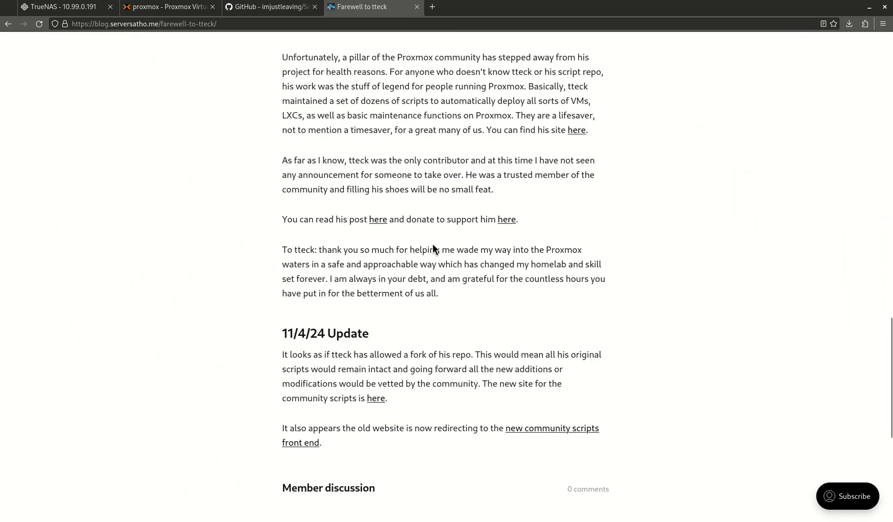
scroll(up, 3)
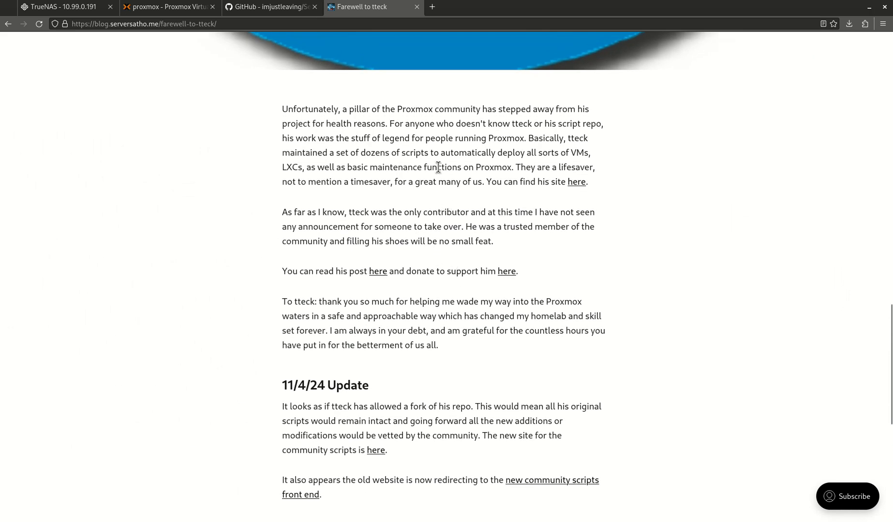
scroll(up, 3)
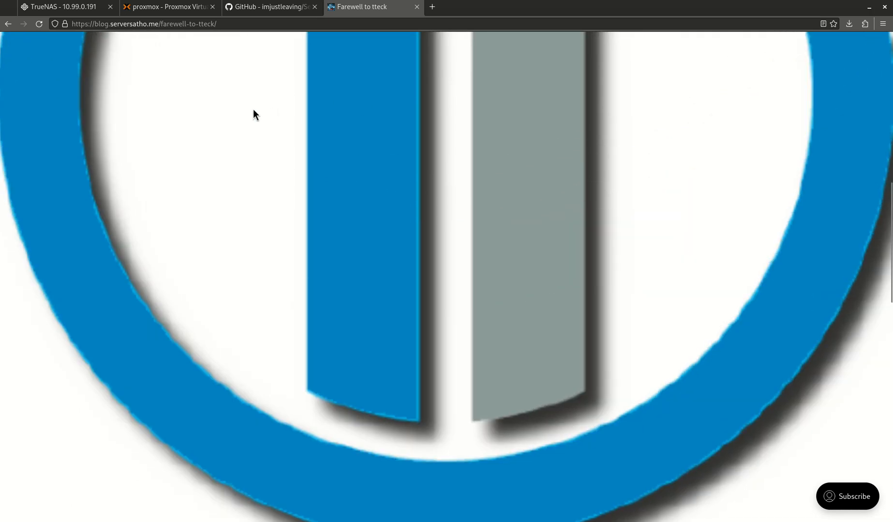
scroll(down, 3)
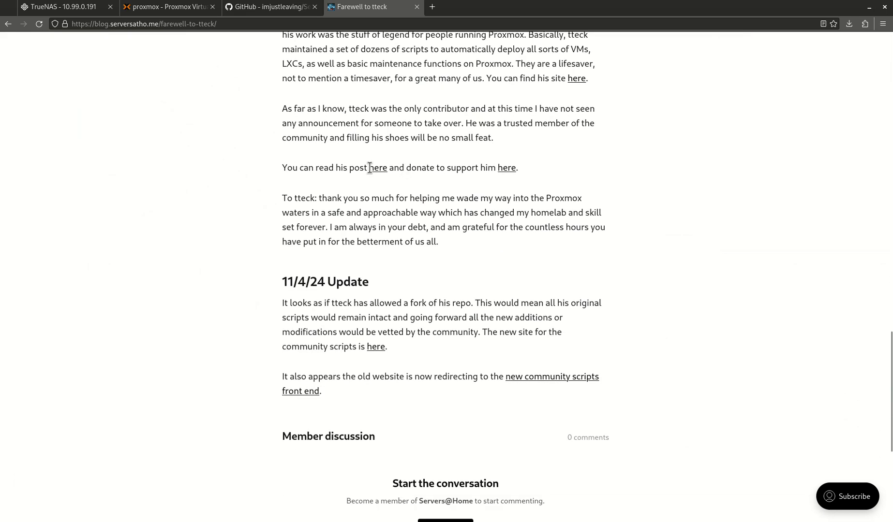
mouse_move(411, 187)
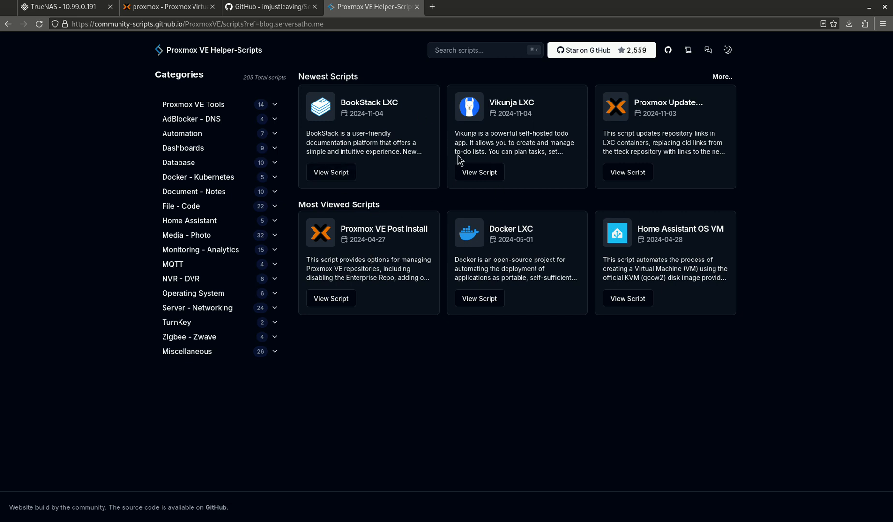
Search the catalogue for 'do' and copy the Docker LXC bash install command
click(483, 51)
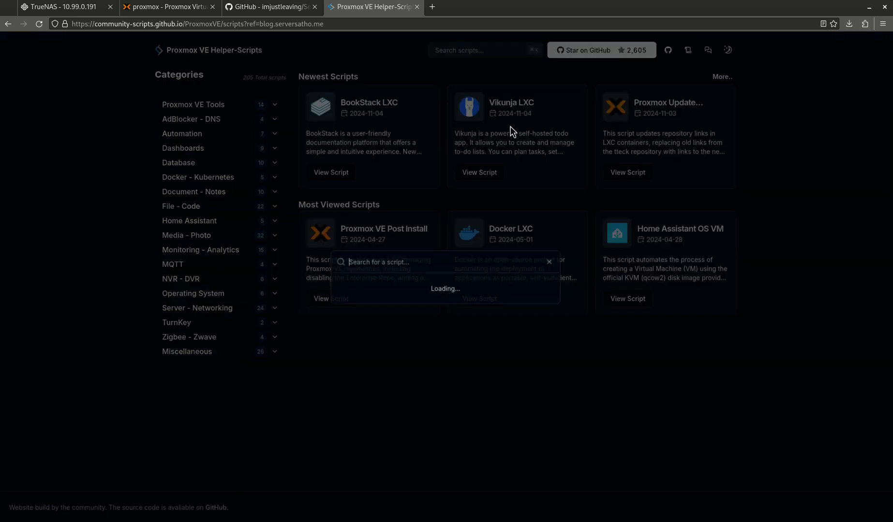
text(do)
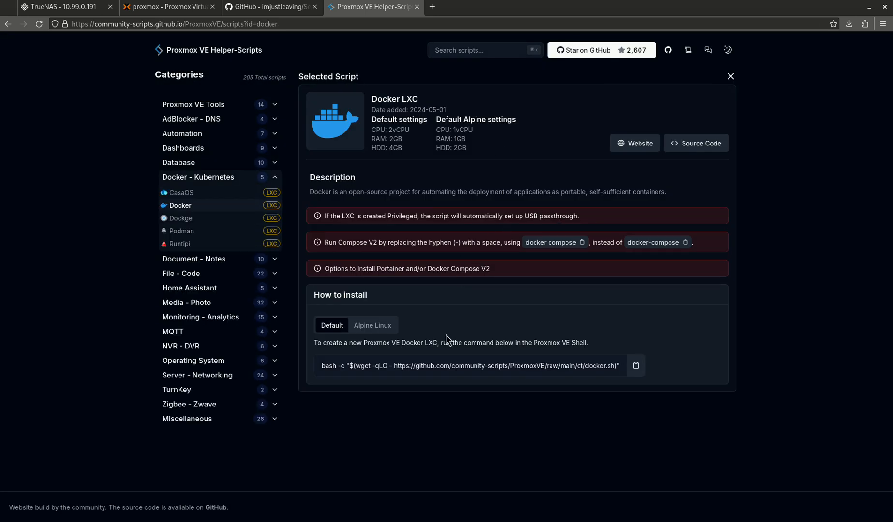
mouse_move(636, 366)
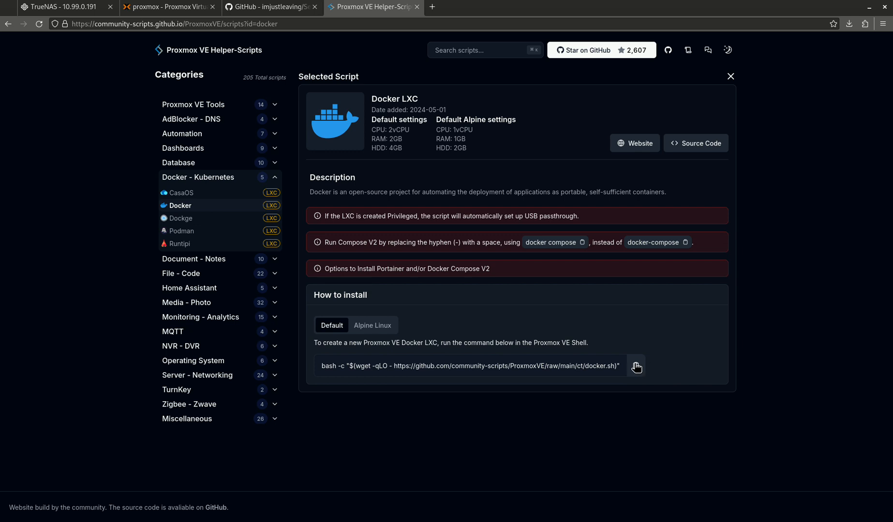
click(635, 366)
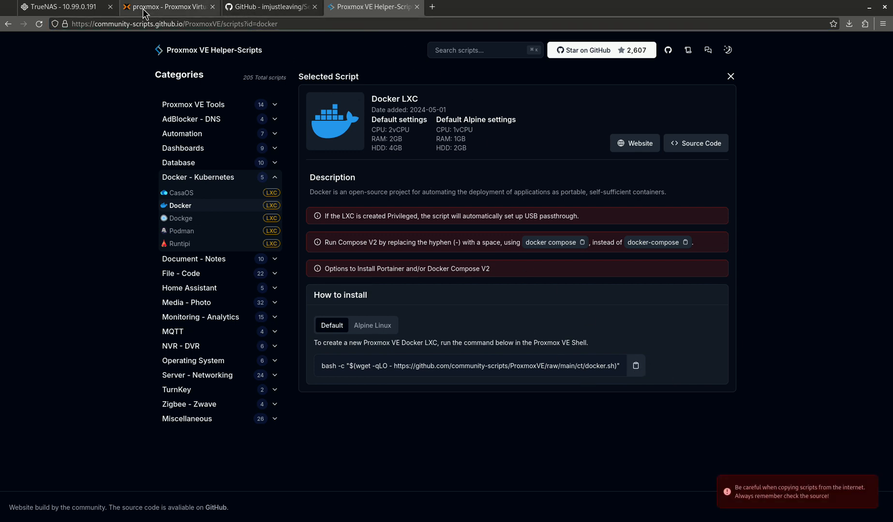
Start the Docker LXC script in the node shell with Ubuntu as the distribution
click(167, 6)
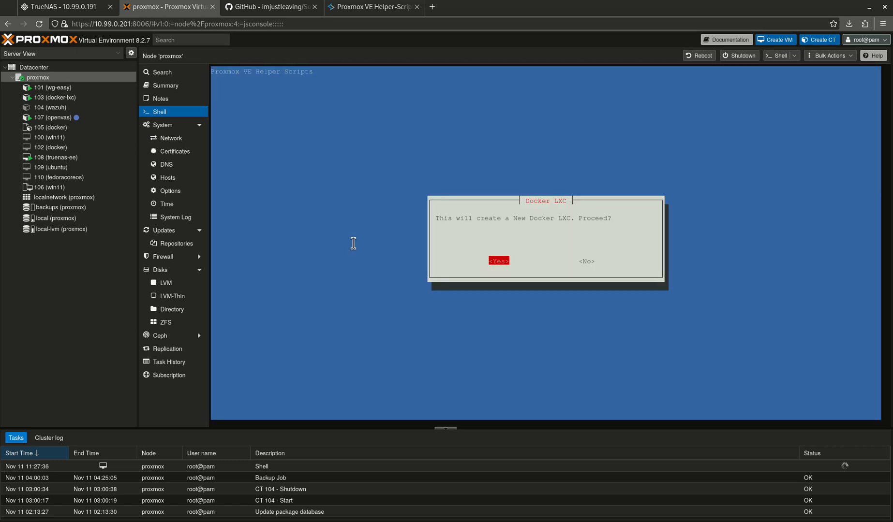
click(498, 260)
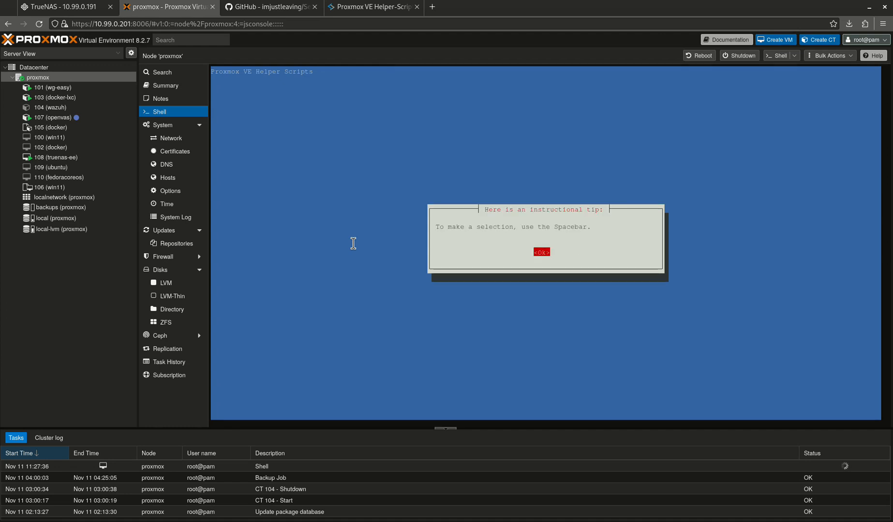
click(540, 252)
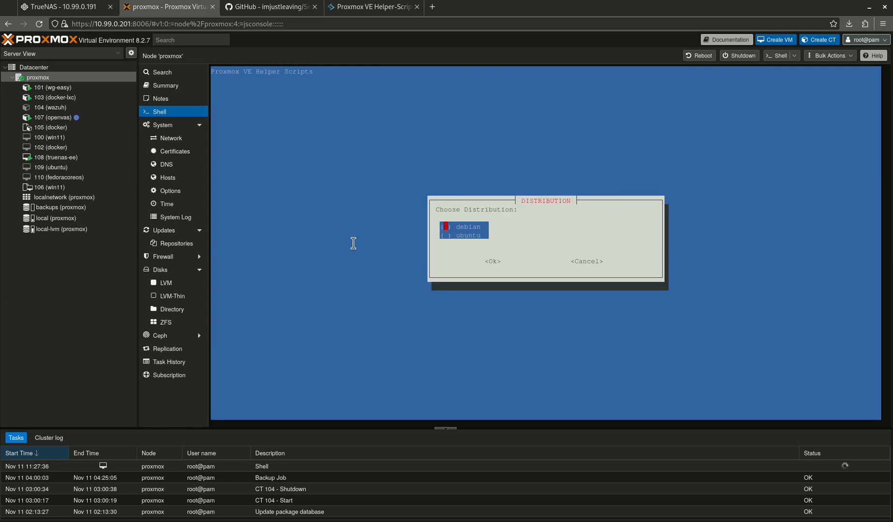
click(492, 262)
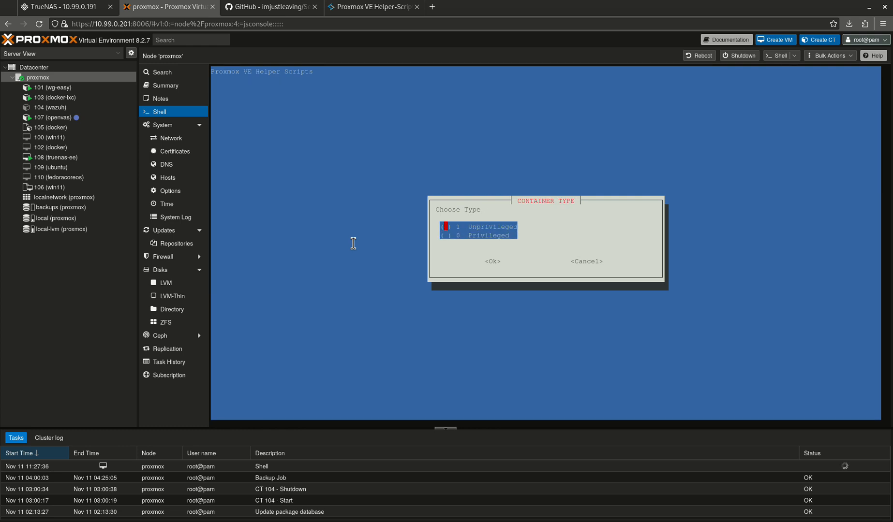
Answer the unprivileged type, disk size, RAM and DHCP address prompts for container 111
click(491, 261)
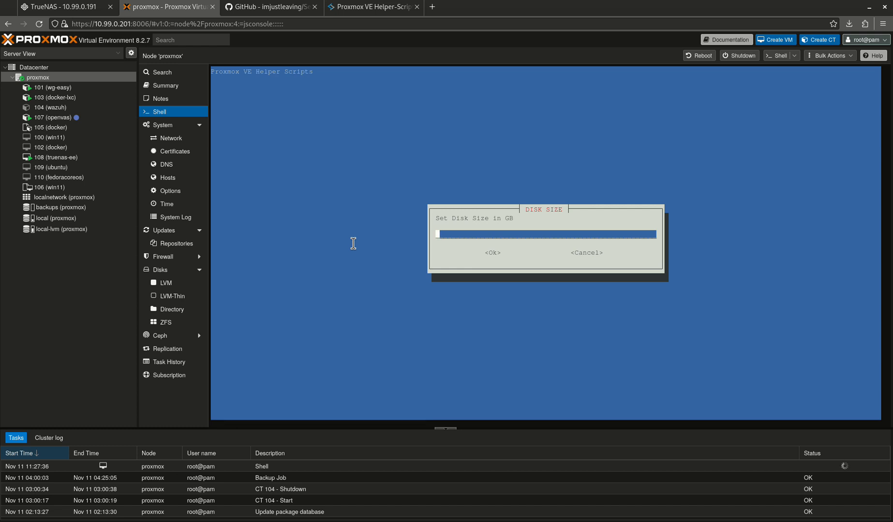
click(491, 253)
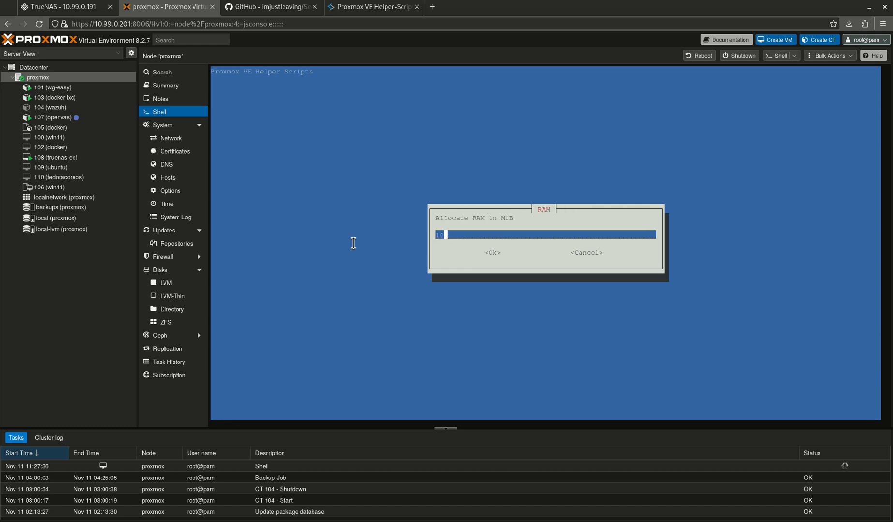
click(491, 253)
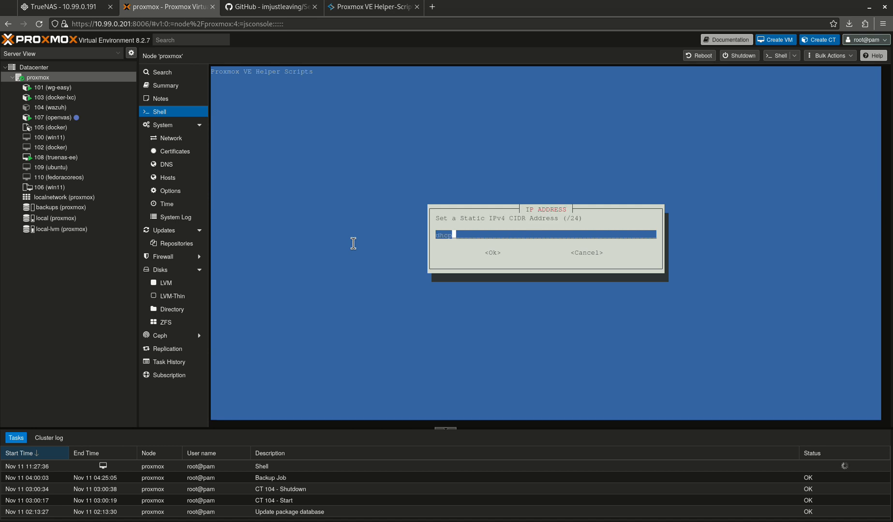
click(491, 253)
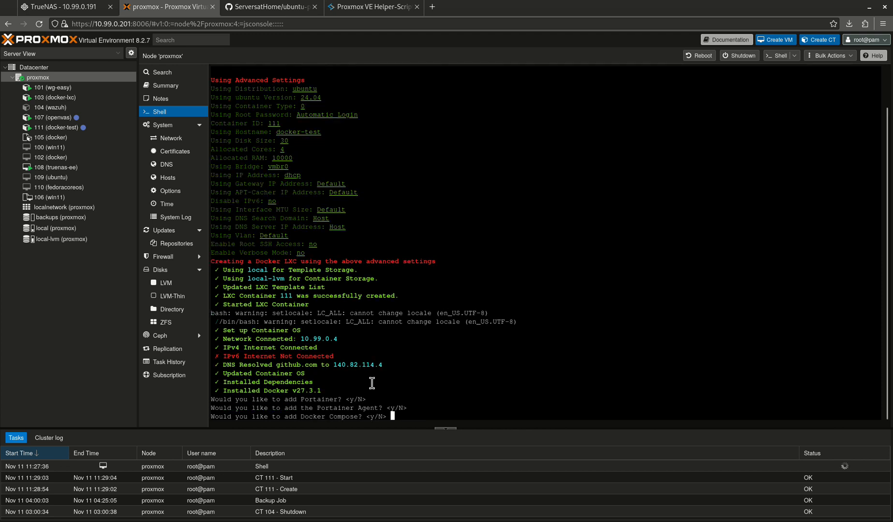
Accept Docker Compose with 'y' and open the docker-test container's console
text(y)
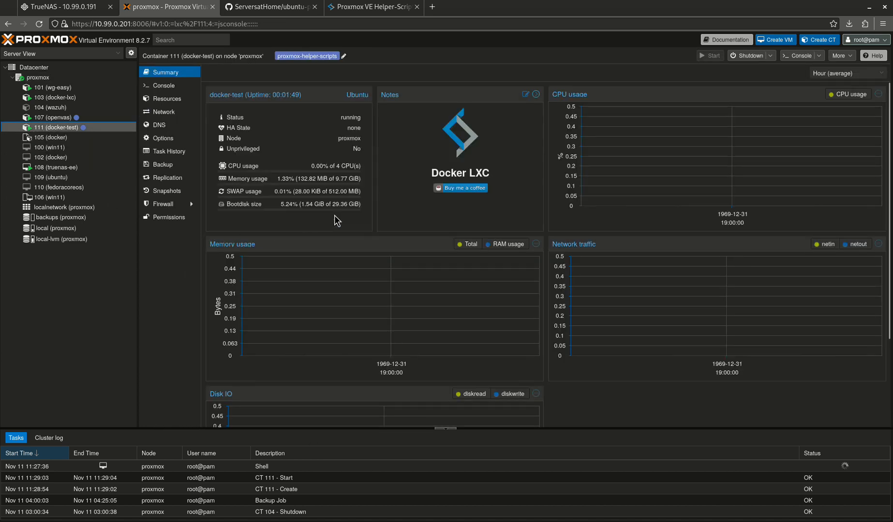
click(164, 85)
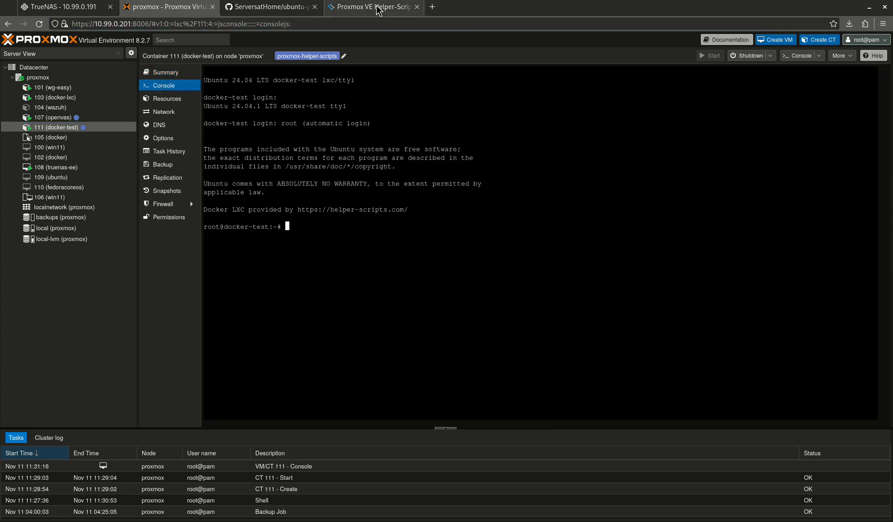
Copy the GitHub address of ubuntu-post-install.sh
click(269, 7)
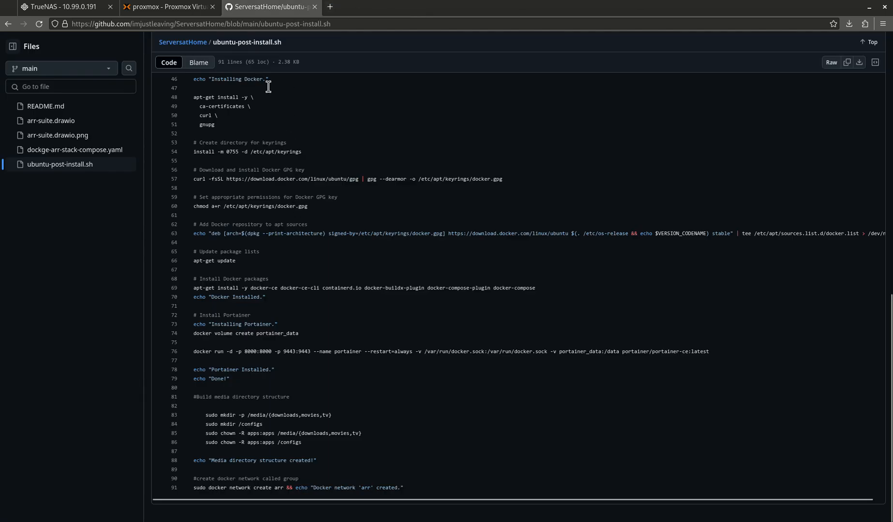
right_click(205, 24)
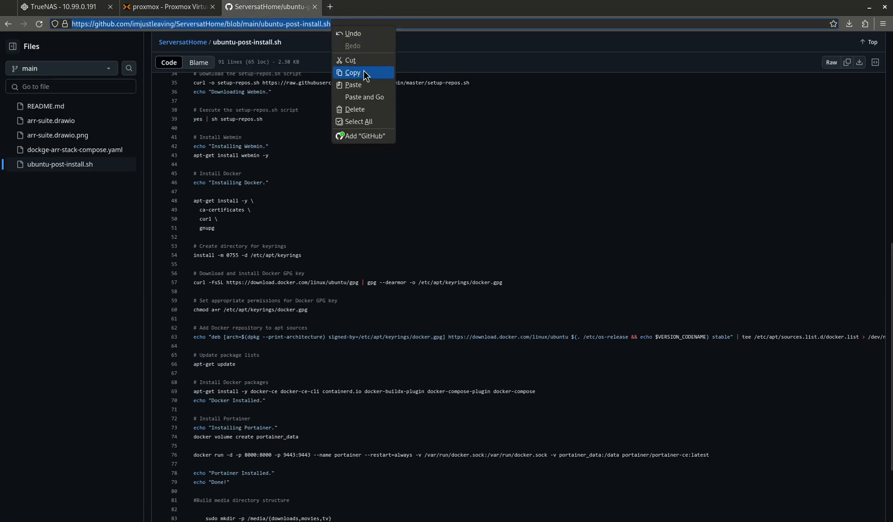
click(167, 7)
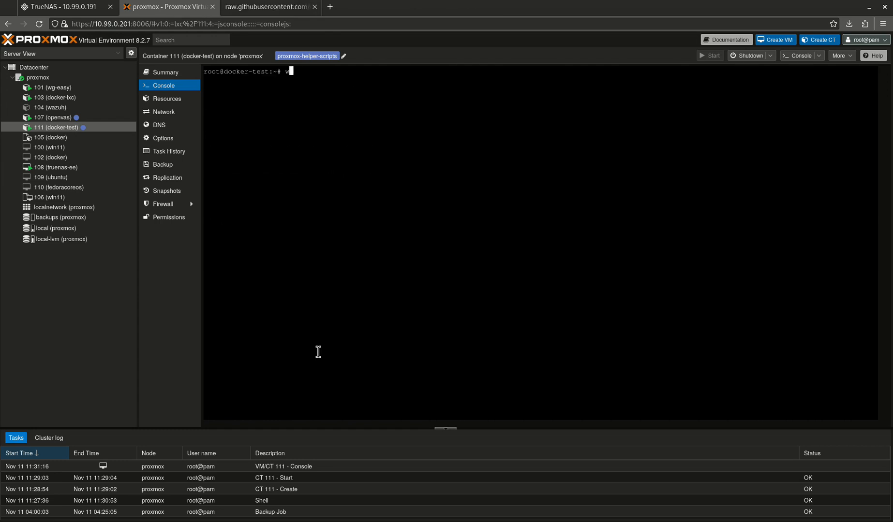
Wget the raw ubuntu-post-install.sh, remove its media directory block in nano and save
text(get https://raw.githubusercontent.com/imjustleaving/ServersatHome/refs/heads/main/ubuntu-post-install.sh)
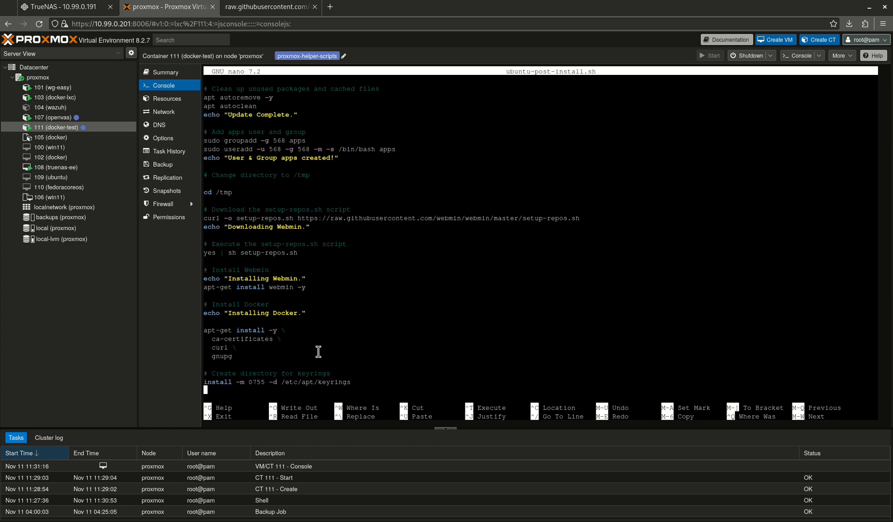
scroll(down, 3)
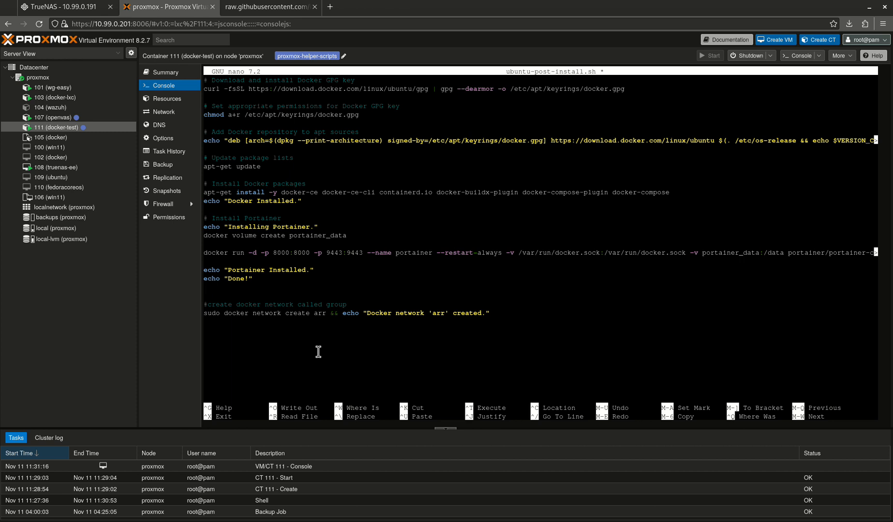
key(ctrl+x)
text(./ubuntu-post-install.sh)
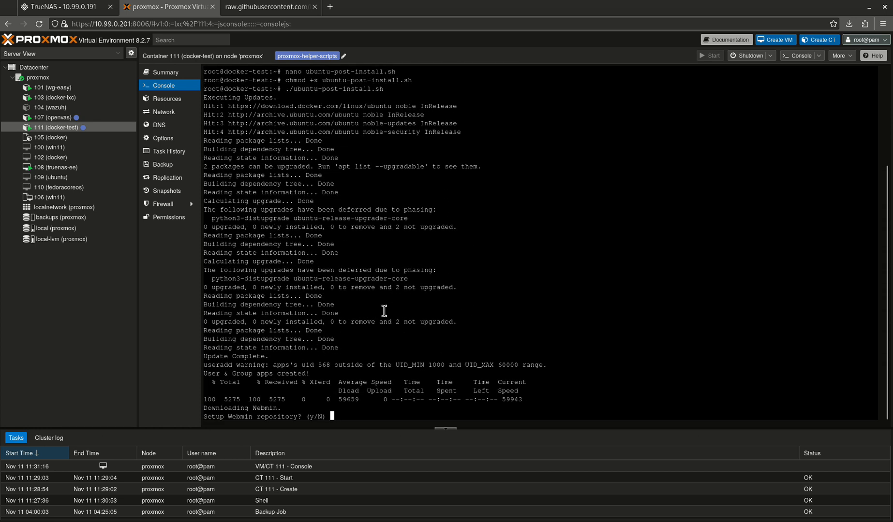
mouse_move(442, 503)
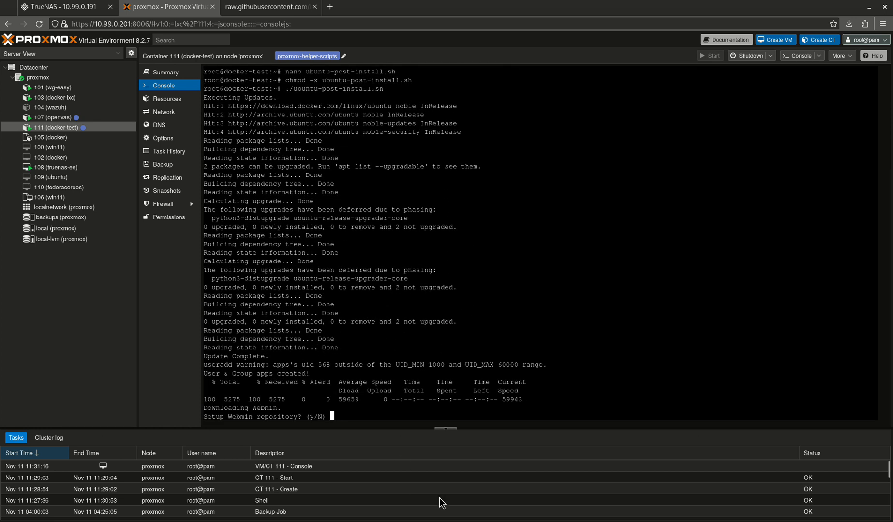
Answer 'y' to the Webmin repository prompt so Docker and Portainer finish installing
text(y)
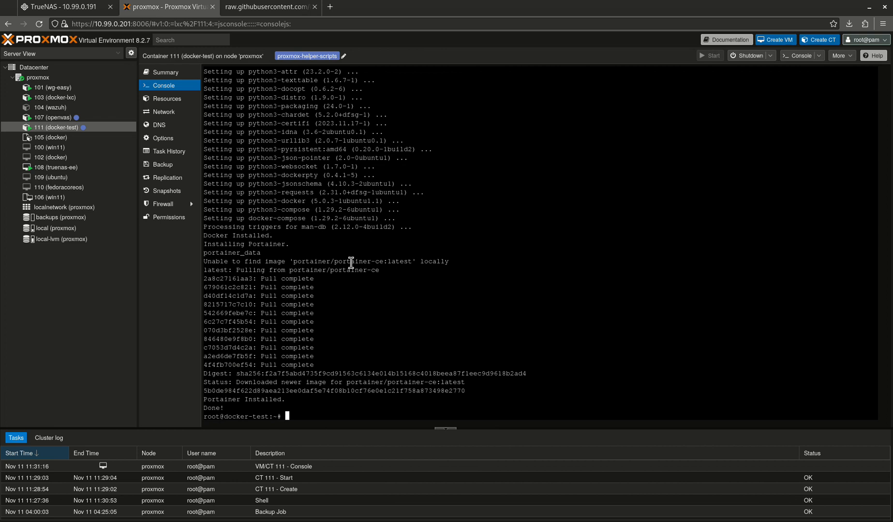
Run ip a to show eth0 at 10.99.0.4 and the docker0 bridge
text(ip a)
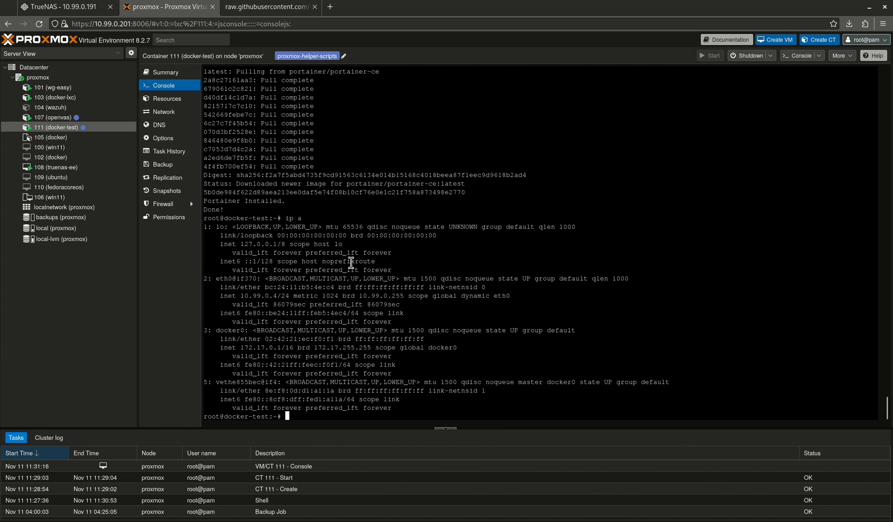
mouse_move(273, 299)
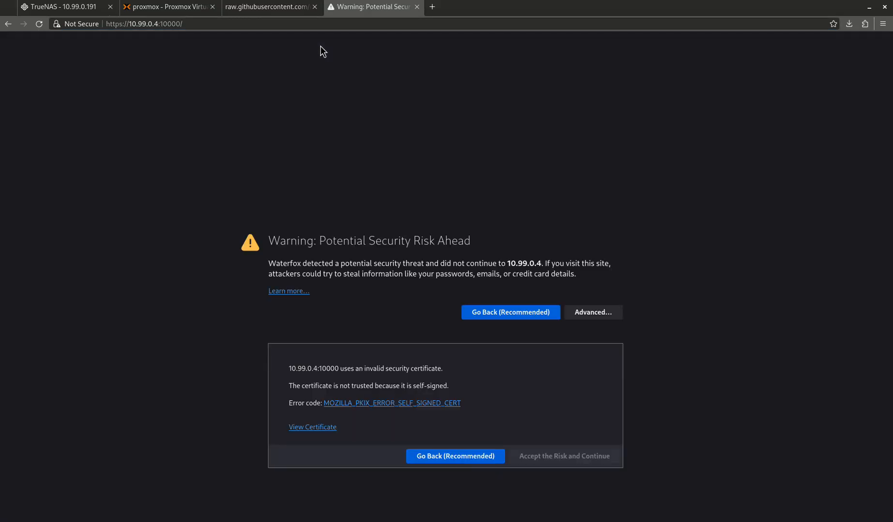
Accept Webmin's self-signed certificate at 10.99.0.4:10000 and attempt a root sign-in
click(563, 455)
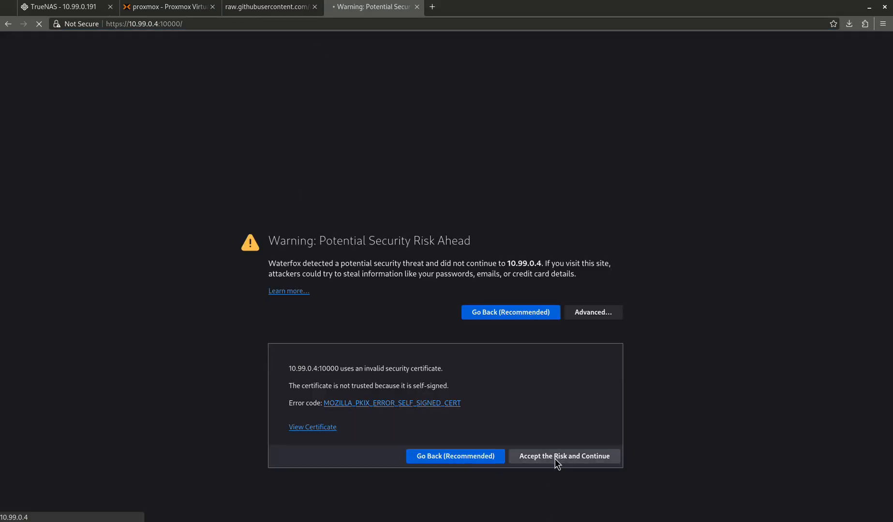
click(563, 456)
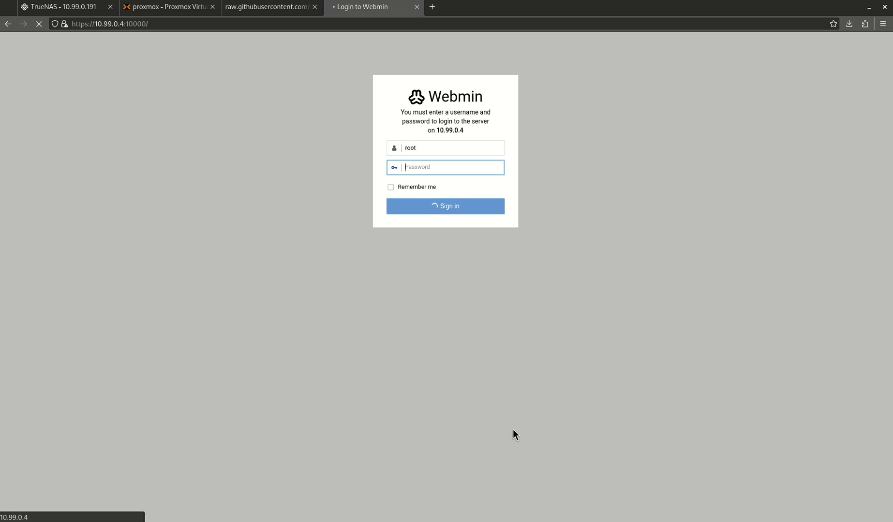
click(445, 205)
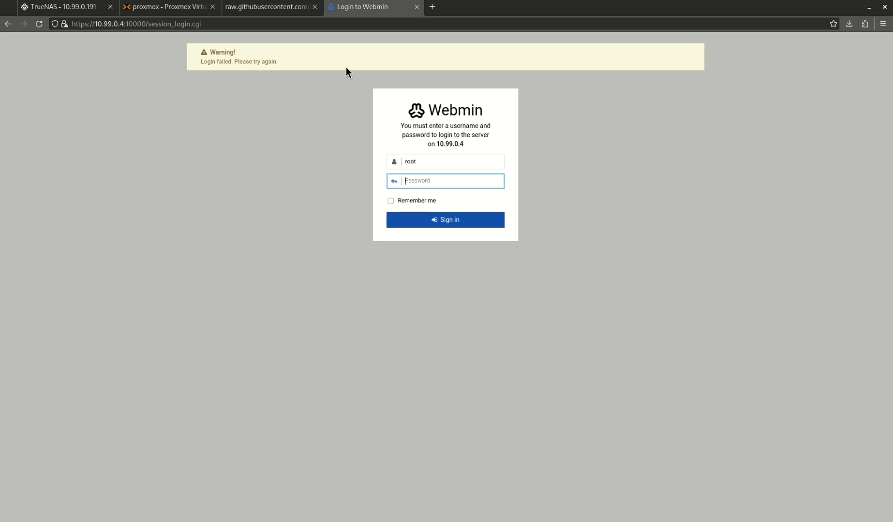
mouse_move(302, 38)
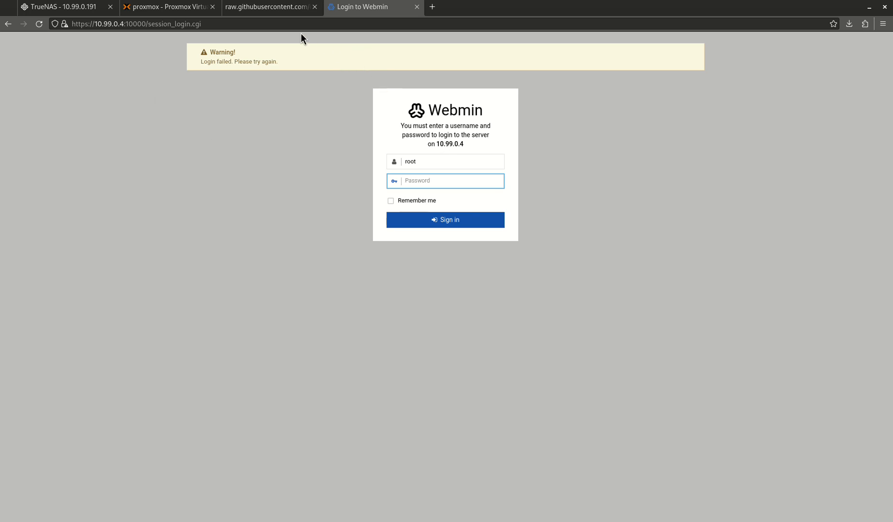
mouse_move(213, 24)
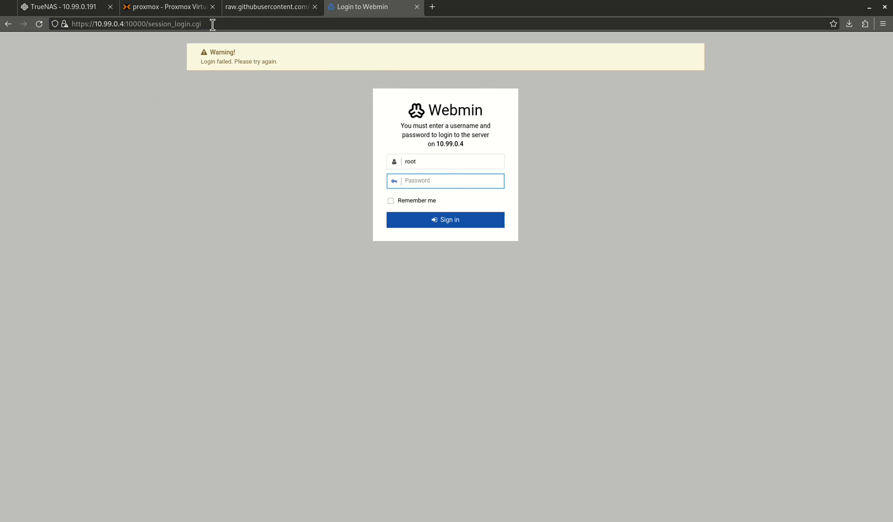
click(137, 24)
text(https://10.99.0.4:9443/)
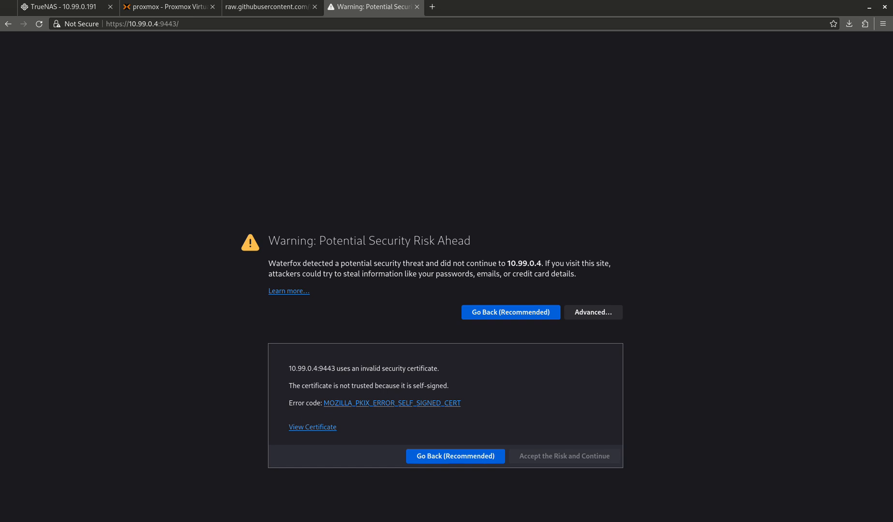
Accept Portainer's certificate at 10.99.0.4:9443 and untick anonymous statistics collection
click(563, 456)
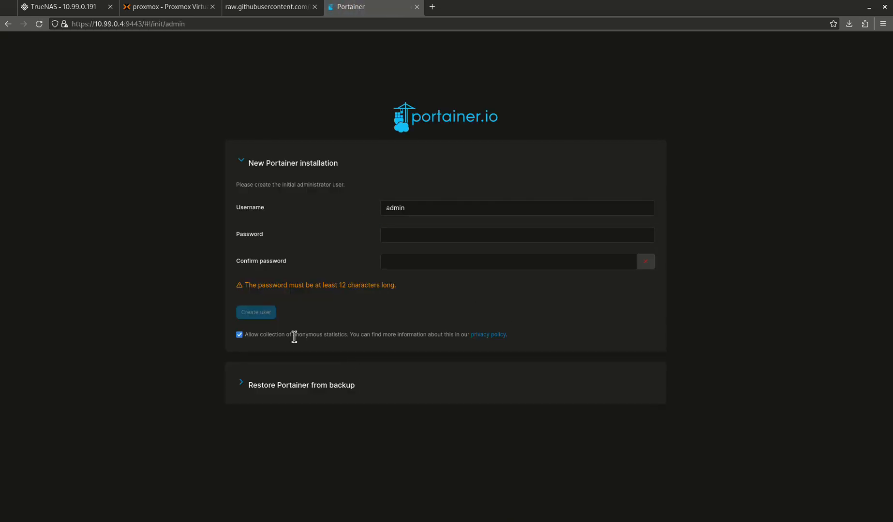
click(239, 334)
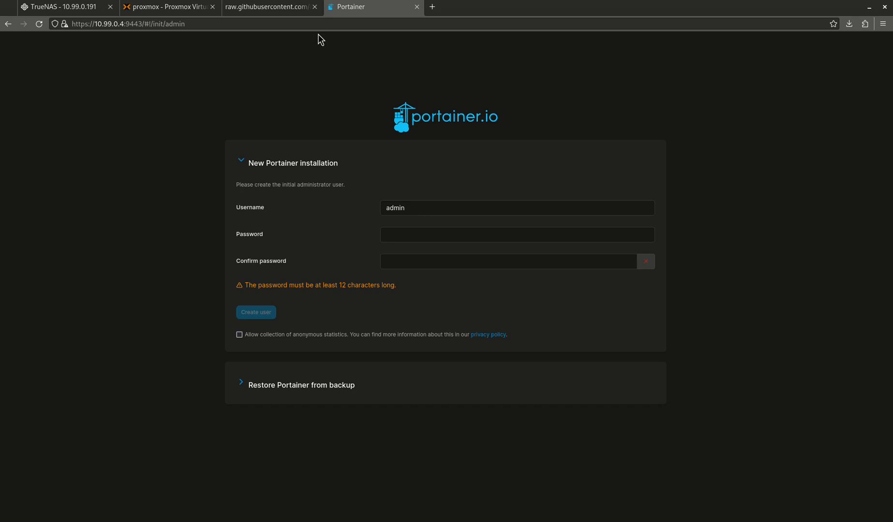
mouse_move(389, 98)
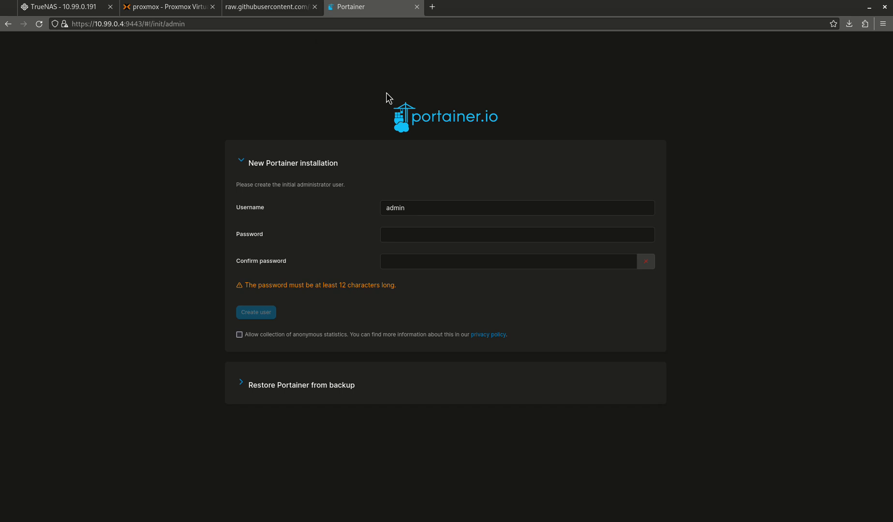
mouse_move(495, 163)
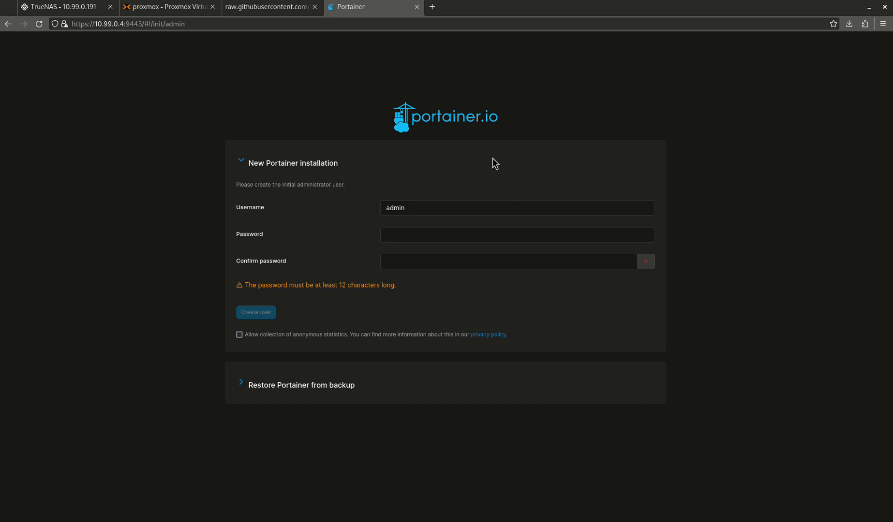
mouse_move(410, 152)
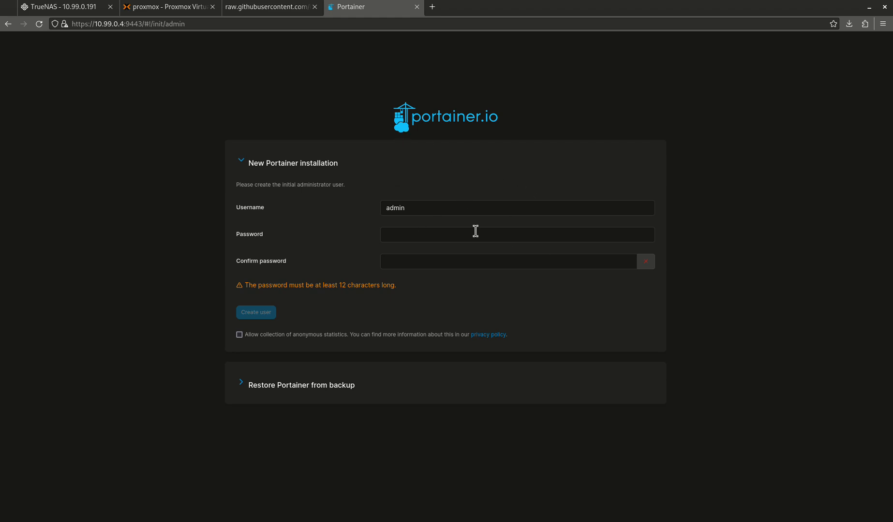
mouse_move(591, 293)
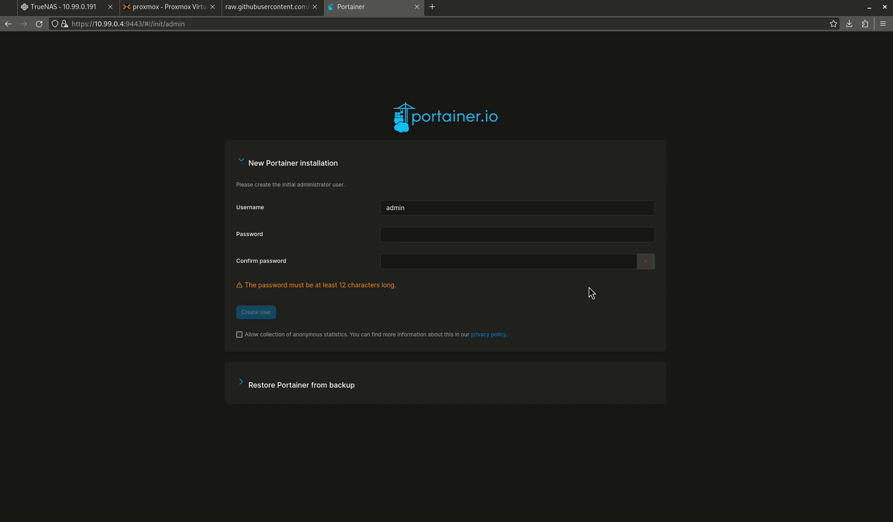
click(266, 7)
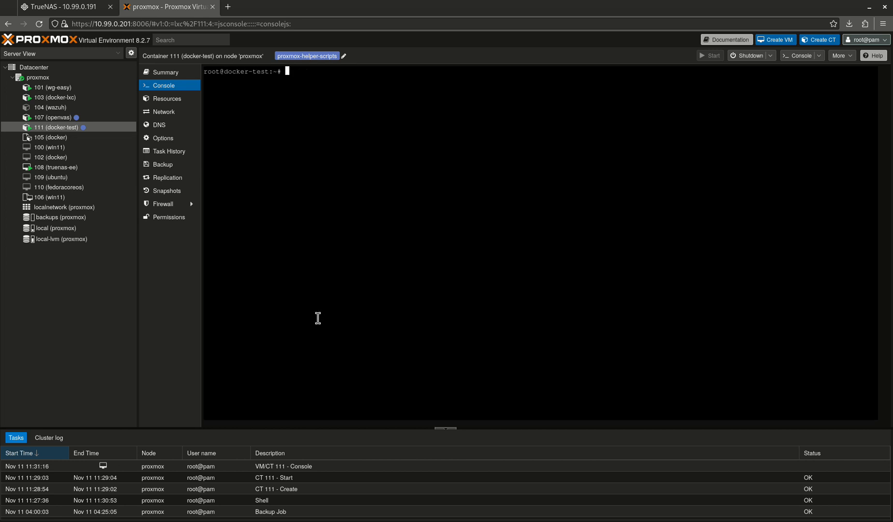
Edit /etc/fstab with nano, adding '10.99.0.191:/mnt/tank/media /media nfs defaults 0 0'
text(nano /)
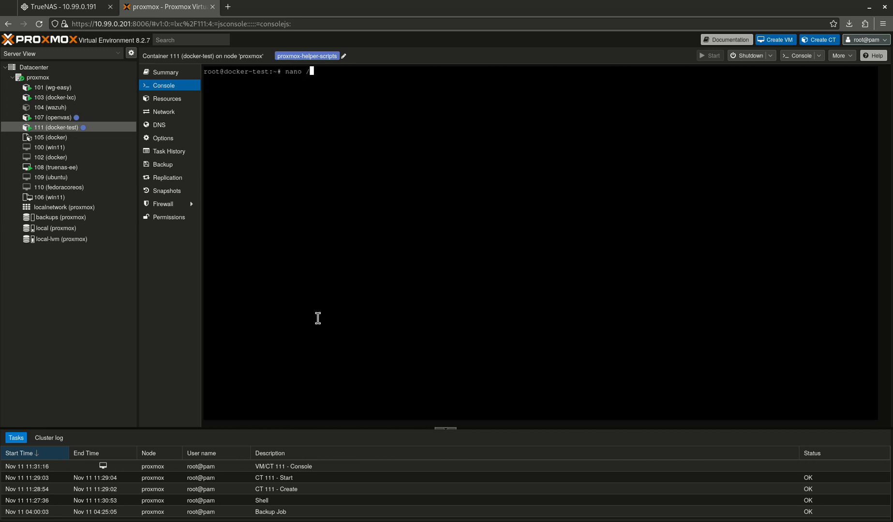
text(etc/)
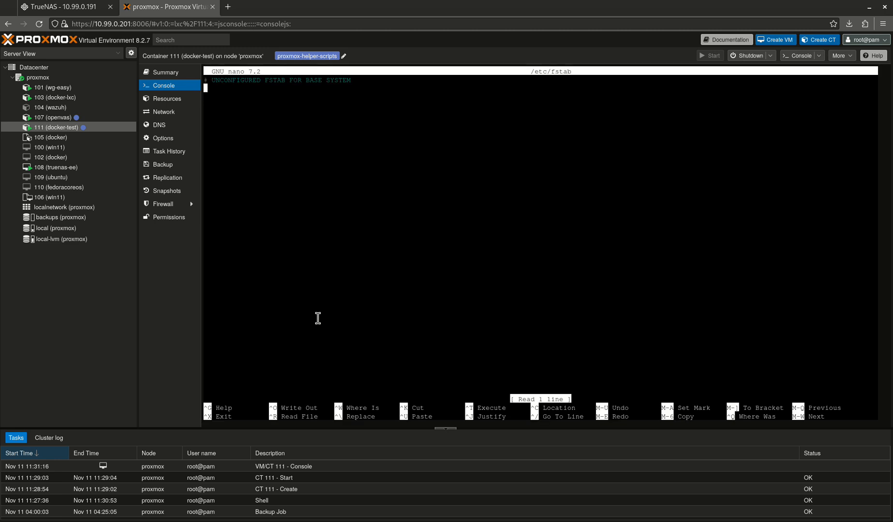
text(10.99)
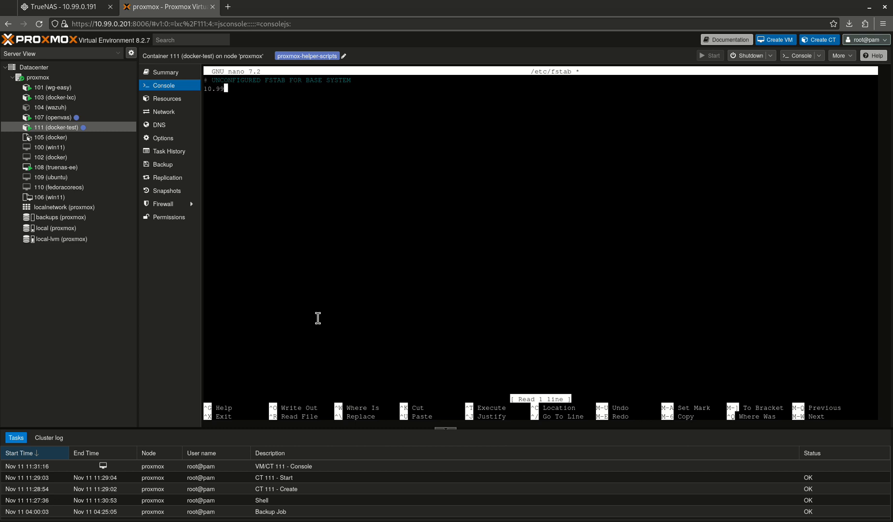
text(.0.191)
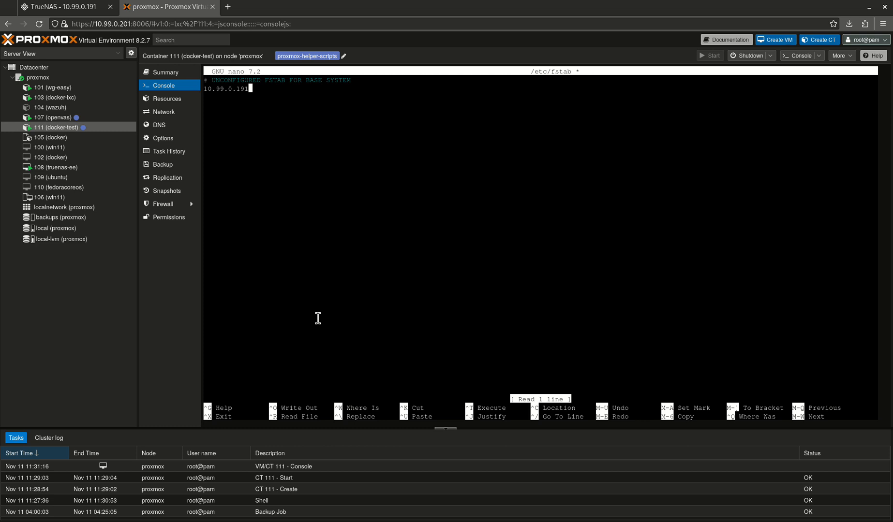
text(:)
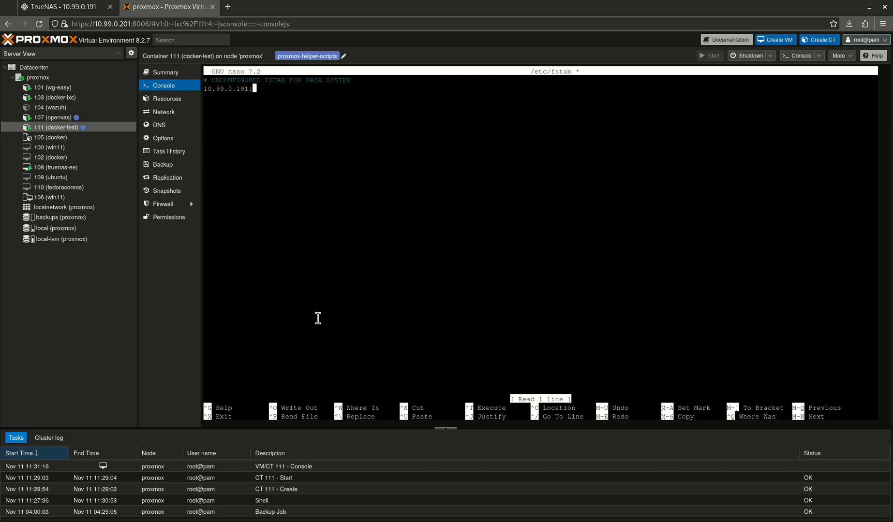
text(/)
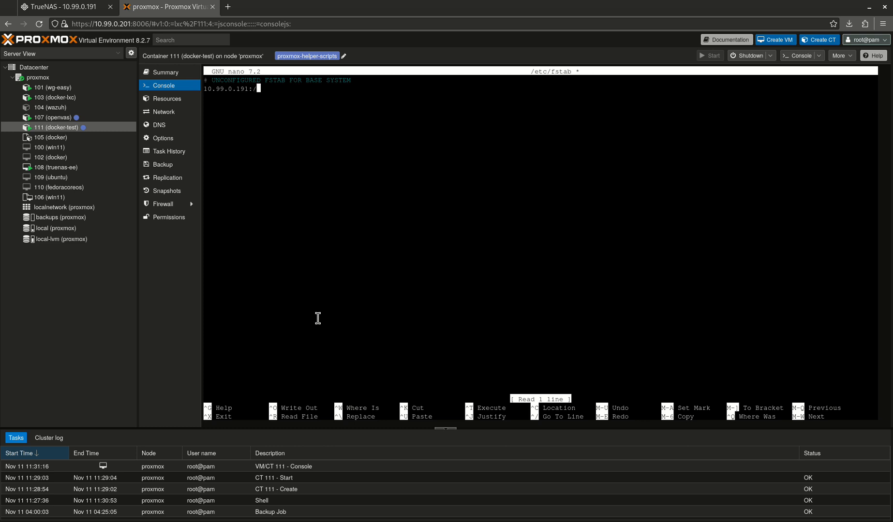
text(mnt/ta)
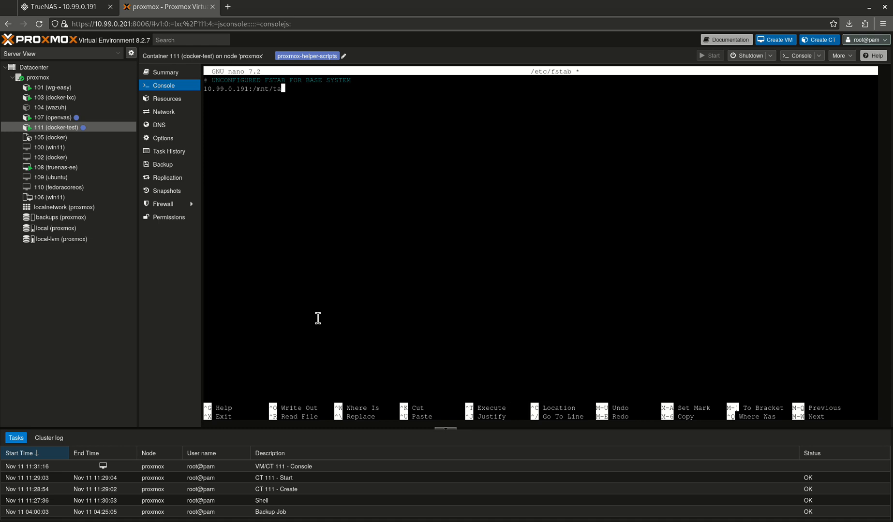
text(k/media /media)
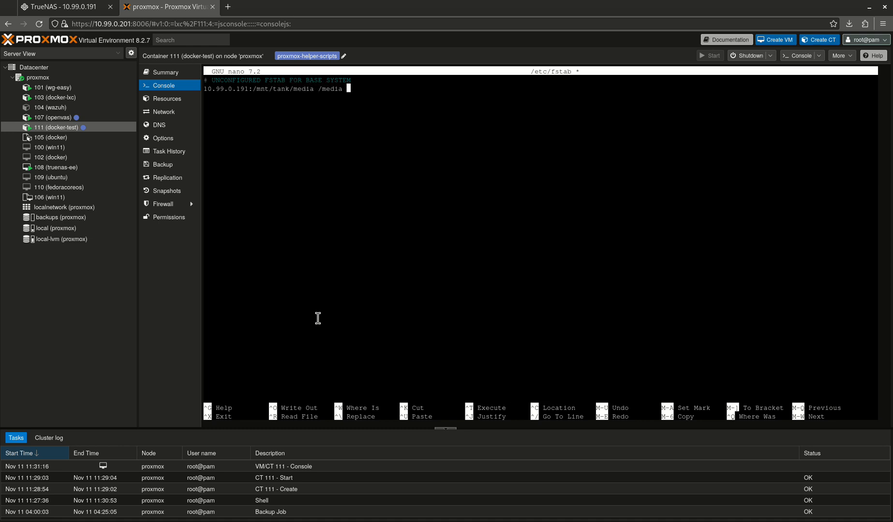
text(nfs d)
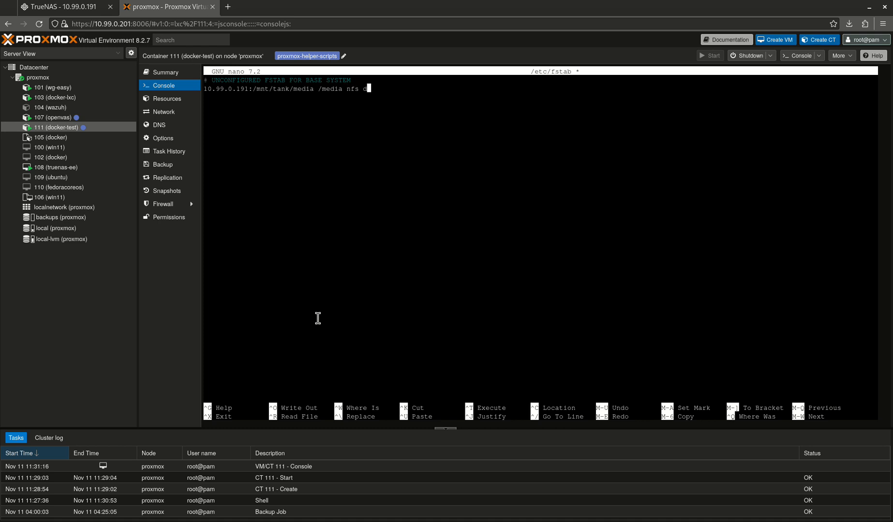
text(efaults)
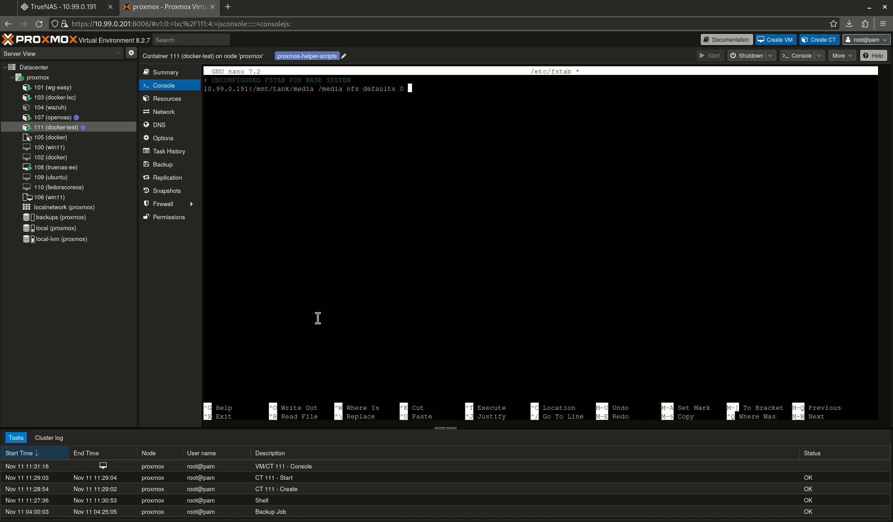
text(0)
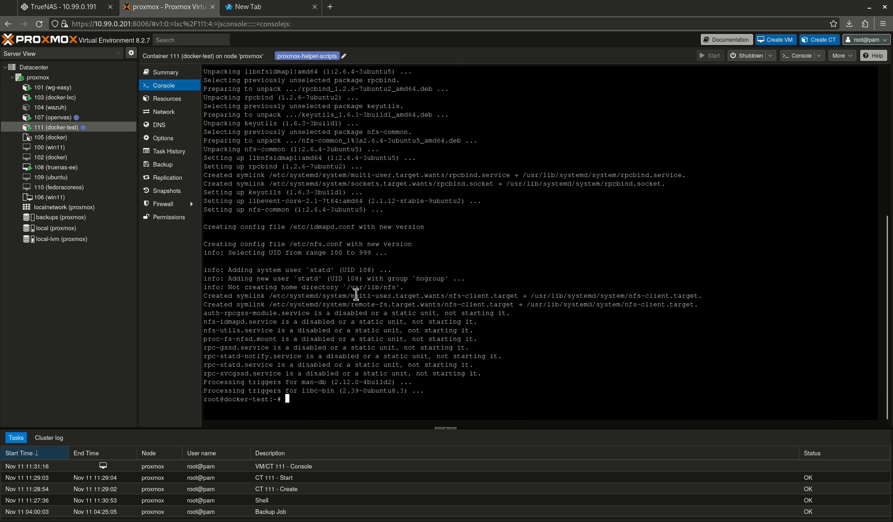
Mount the share with mount -a, check df -h, and list /media and downloads
text(sudo mount -a)
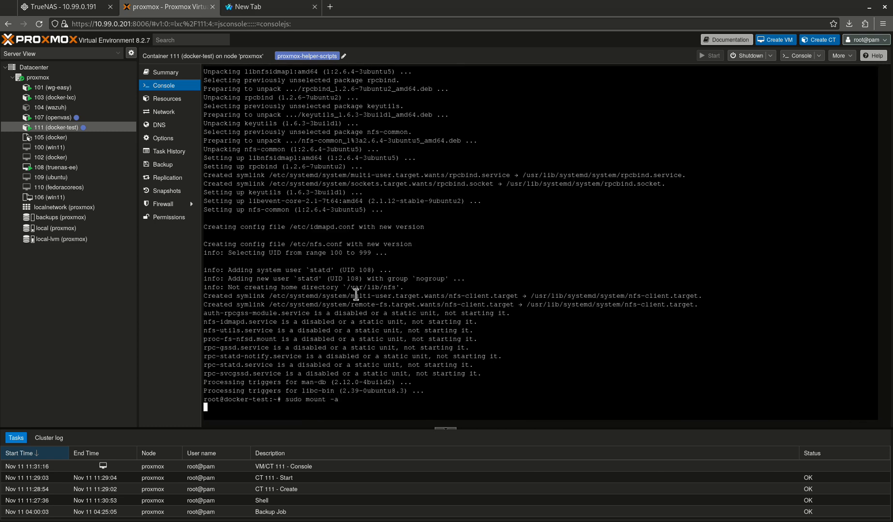
text(df -h)
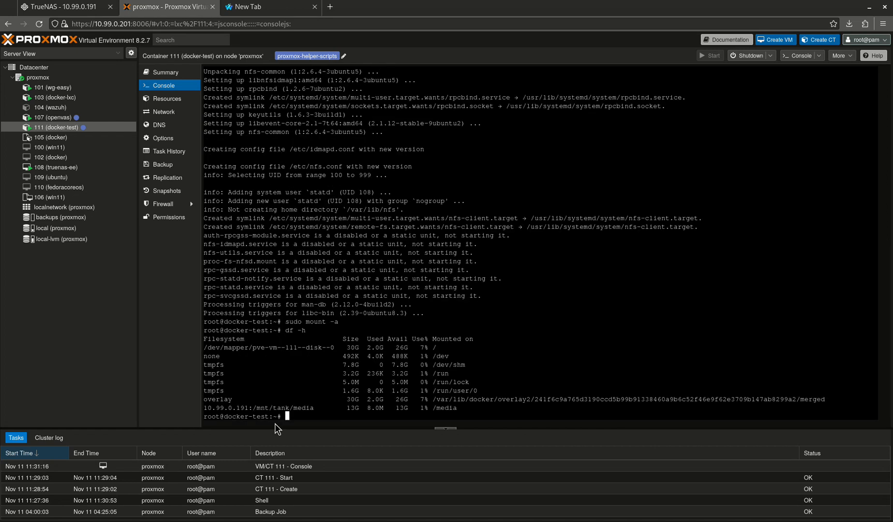
mouse_move(315, 346)
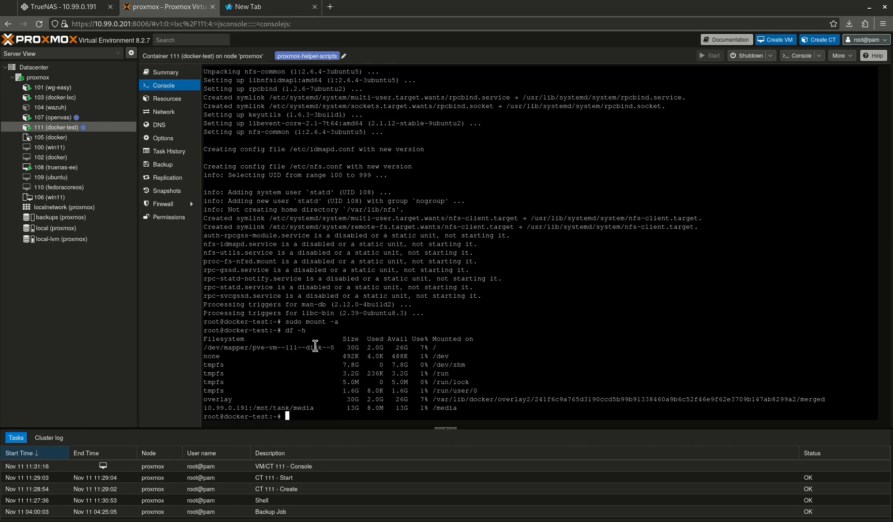
mouse_move(444, 339)
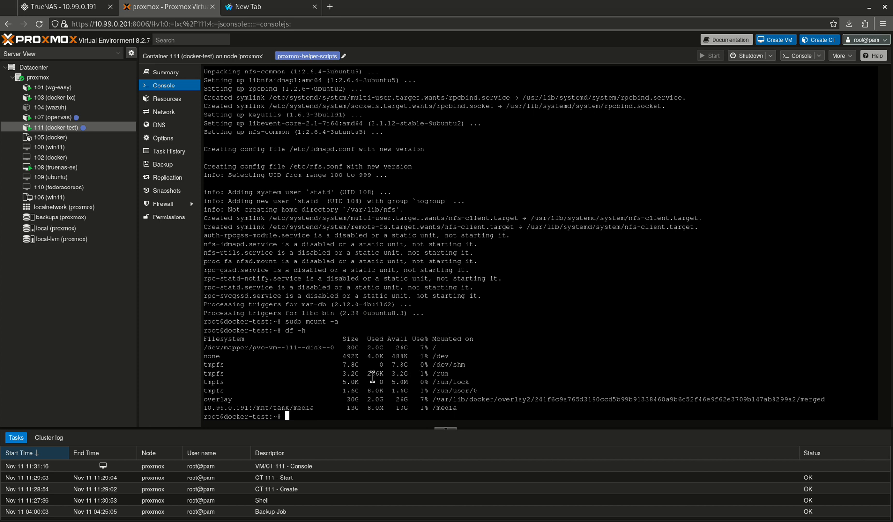
text(cd /media/)
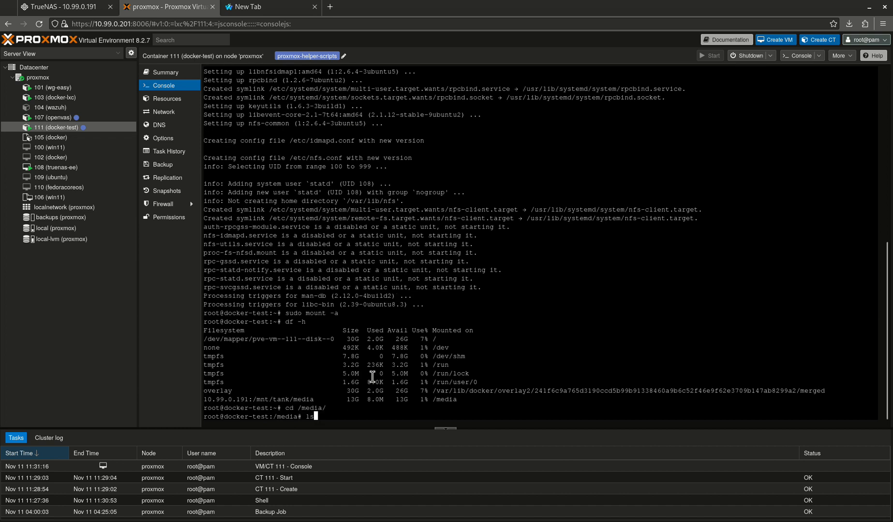
text(ls -l)
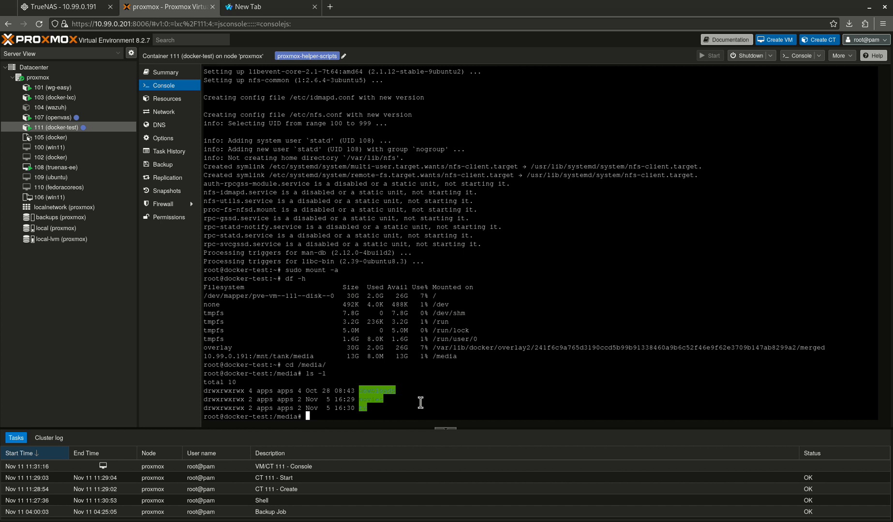
text(cd downloads/)
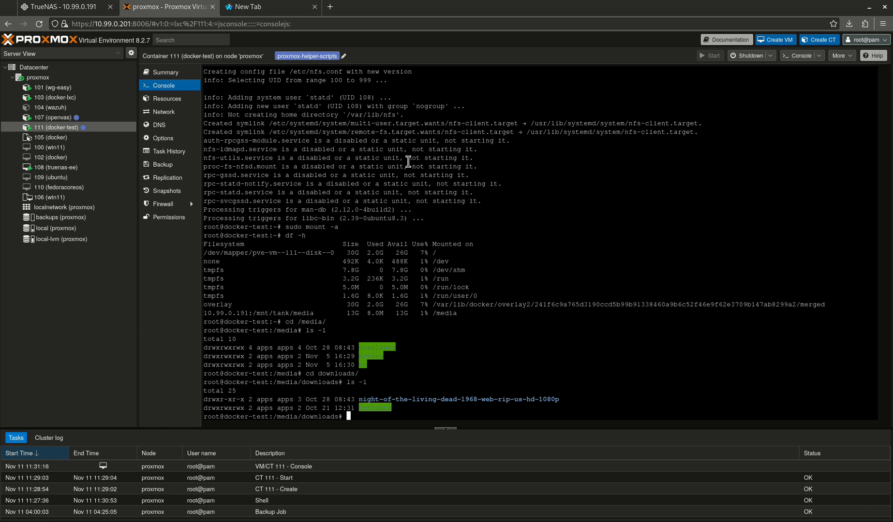
mouse_move(452, 263)
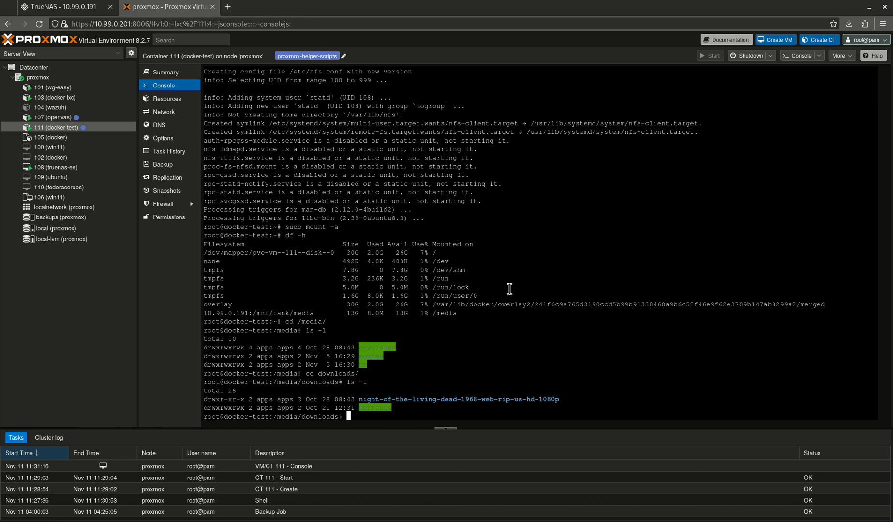
mouse_move(513, 358)
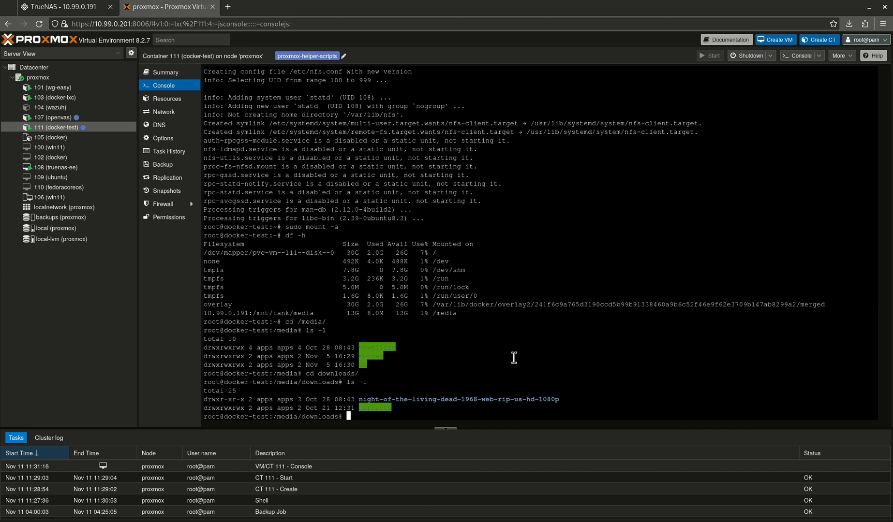
mouse_move(424, 265)
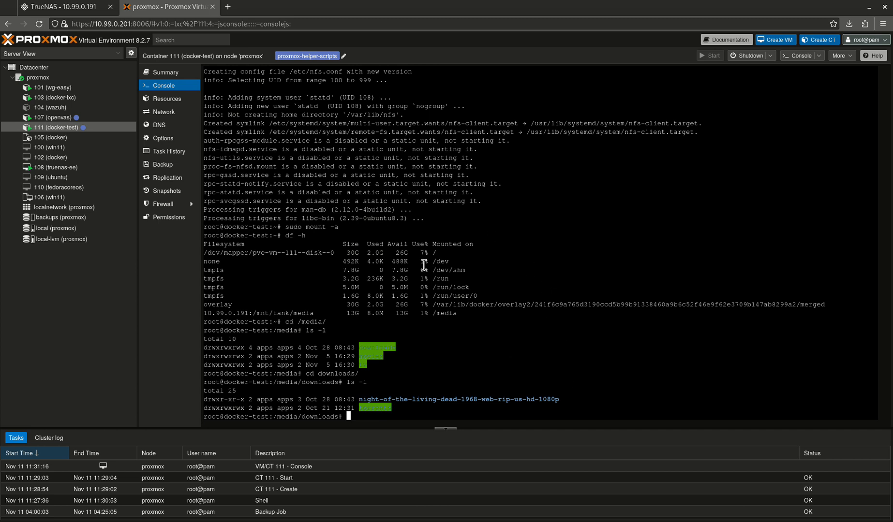
mouse_move(373, 407)
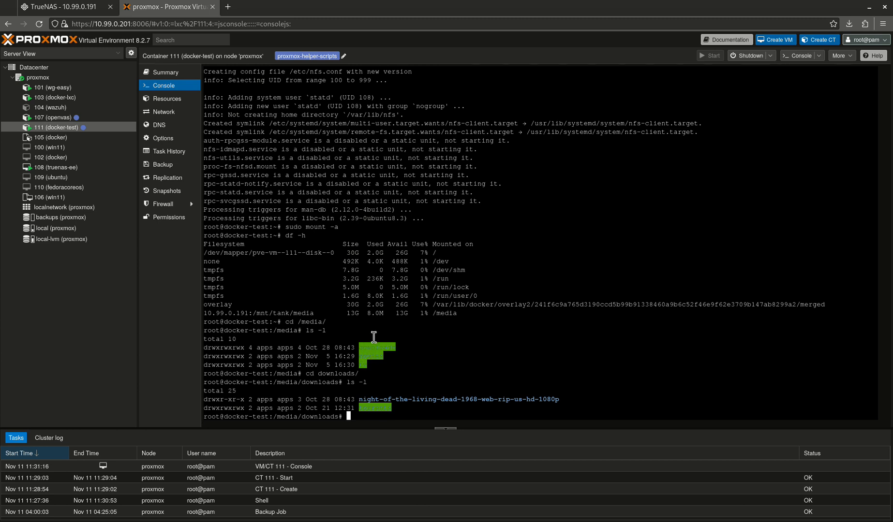
click(57, 6)
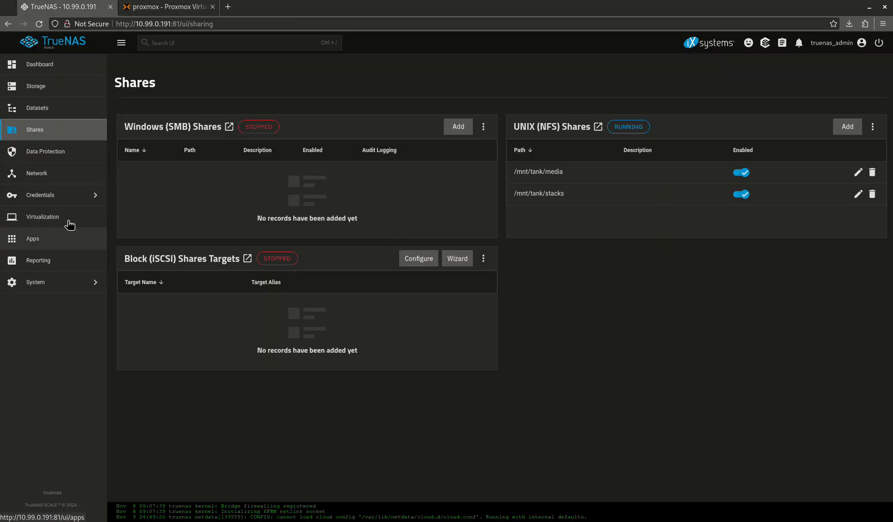
Check TrueNAS Storage showing pool tank online at 34.1% used, then return to Proxmox
click(36, 86)
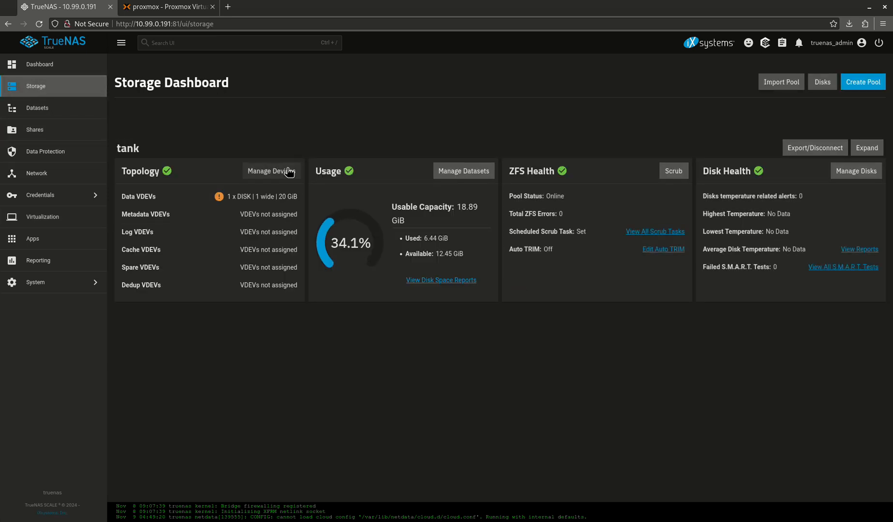
click(166, 6)
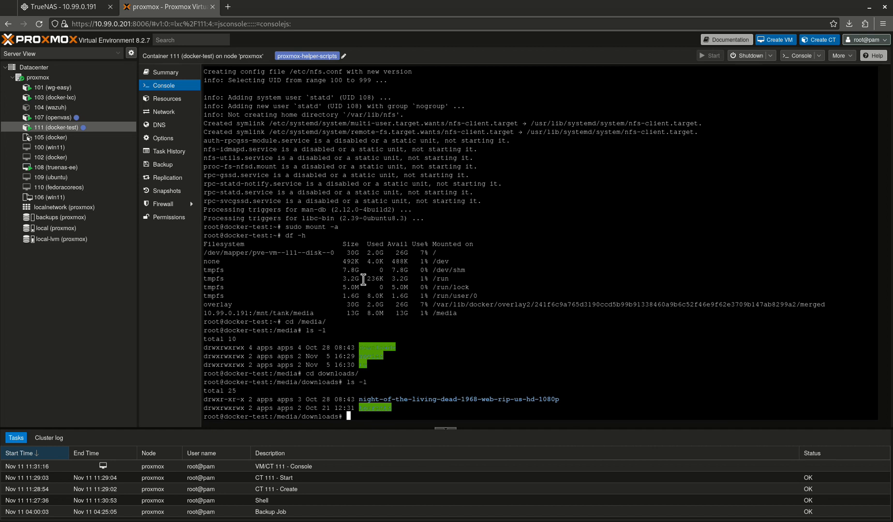
mouse_move(310, 235)
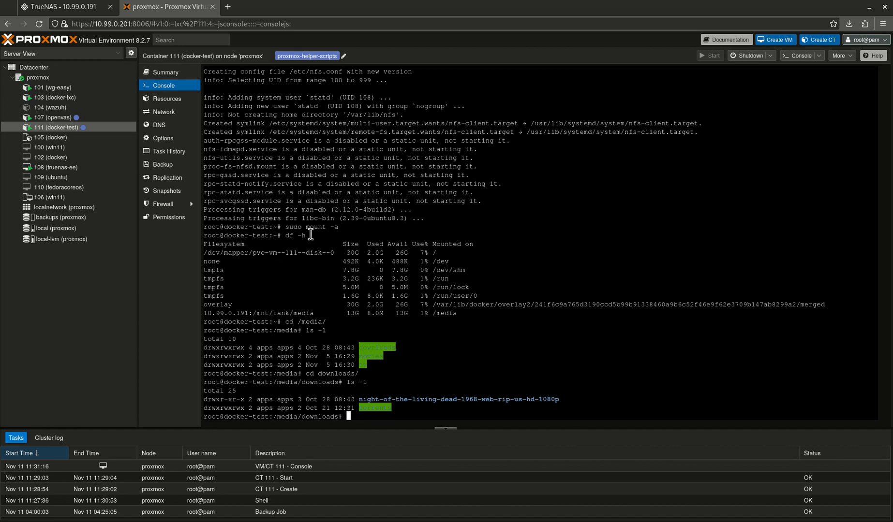
mouse_move(350, 231)
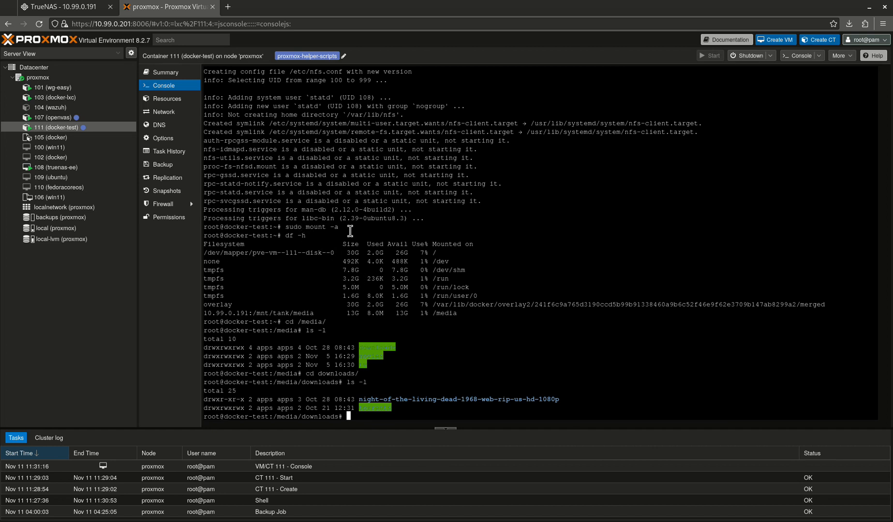
mouse_move(369, 287)
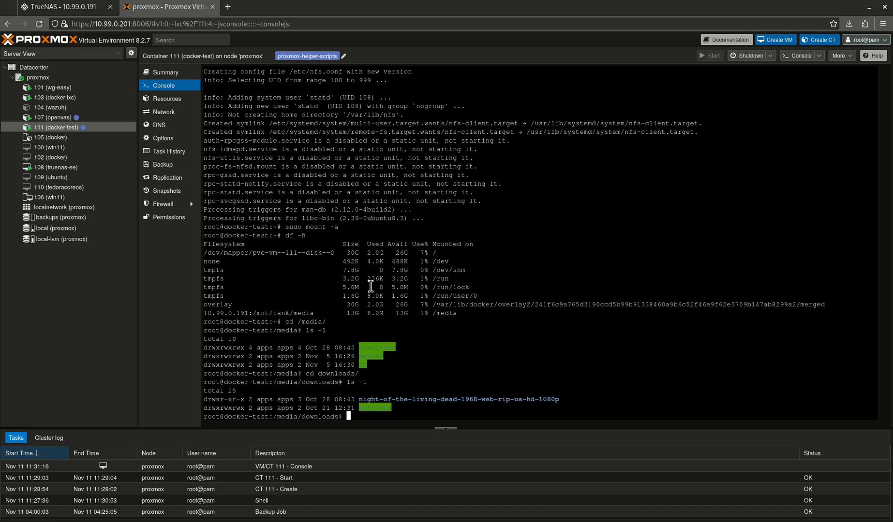
mouse_move(446, 231)
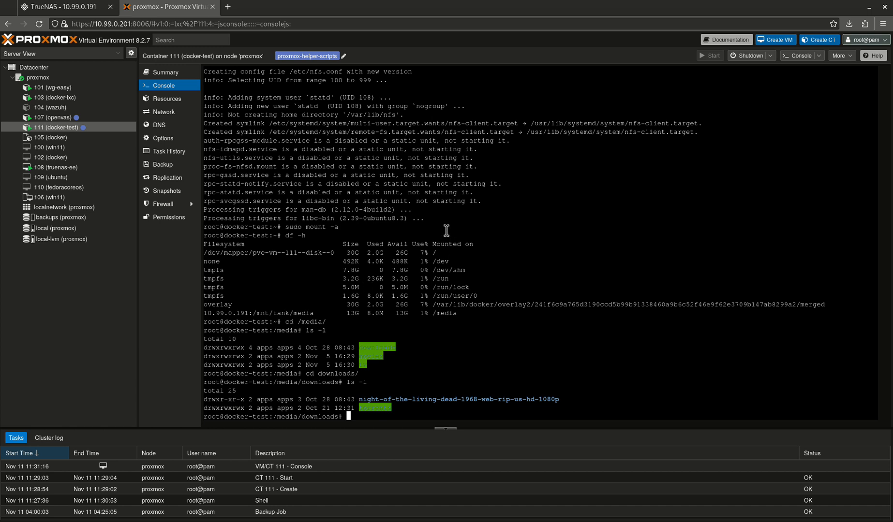
mouse_move(431, 206)
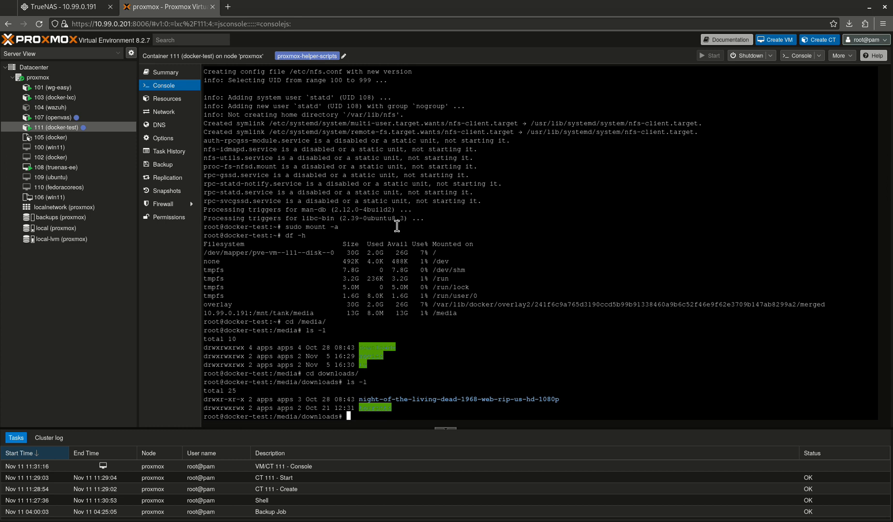
mouse_move(417, 197)
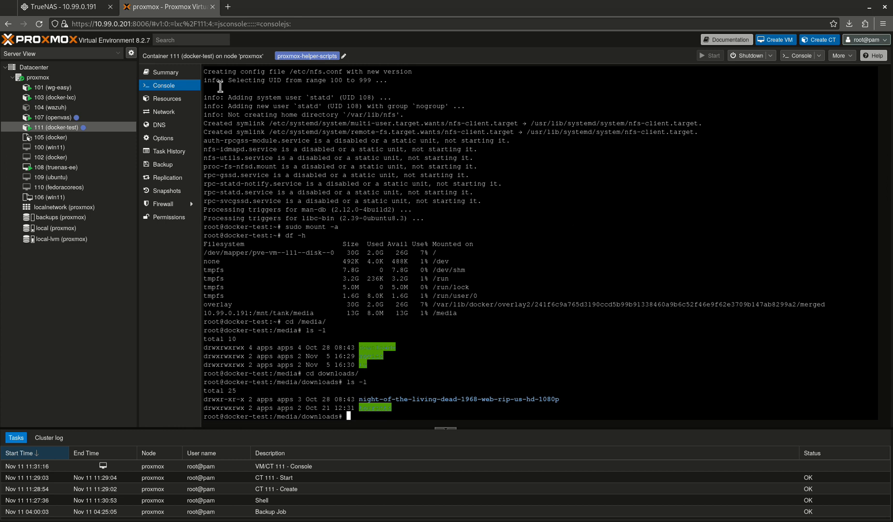
click(63, 6)
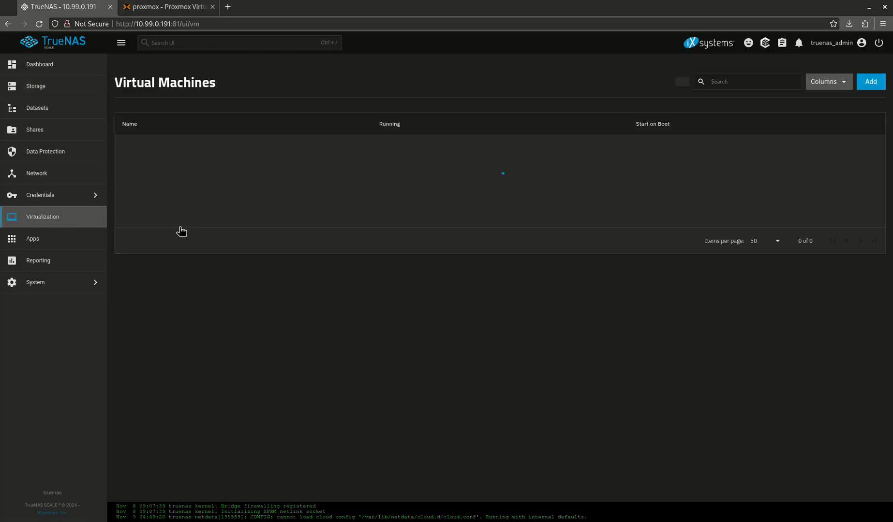
click(870, 81)
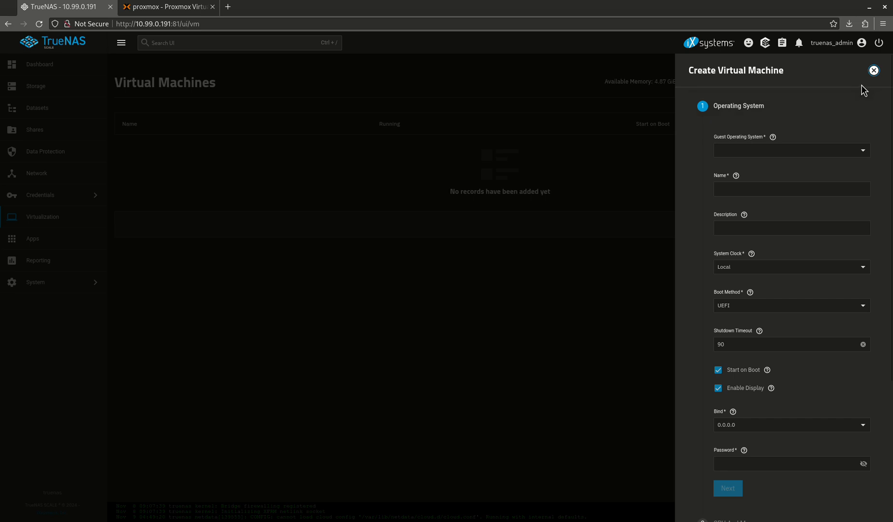
click(873, 70)
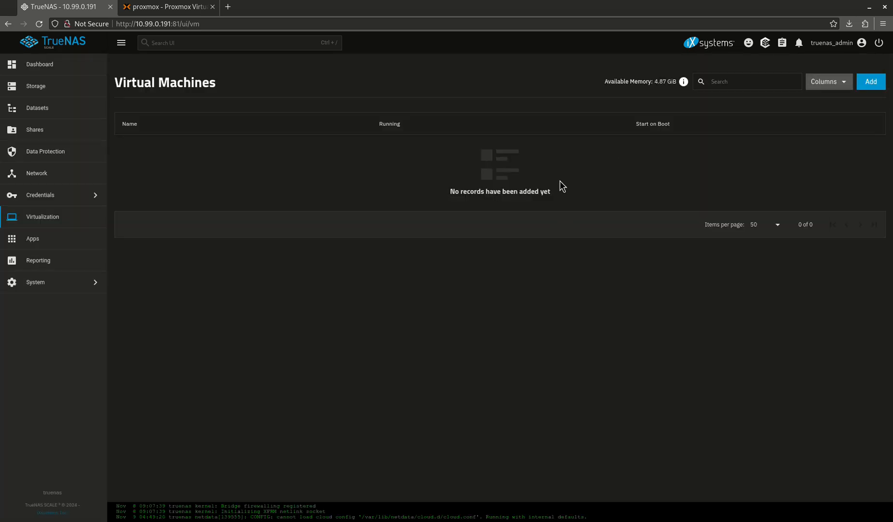
mouse_move(587, 183)
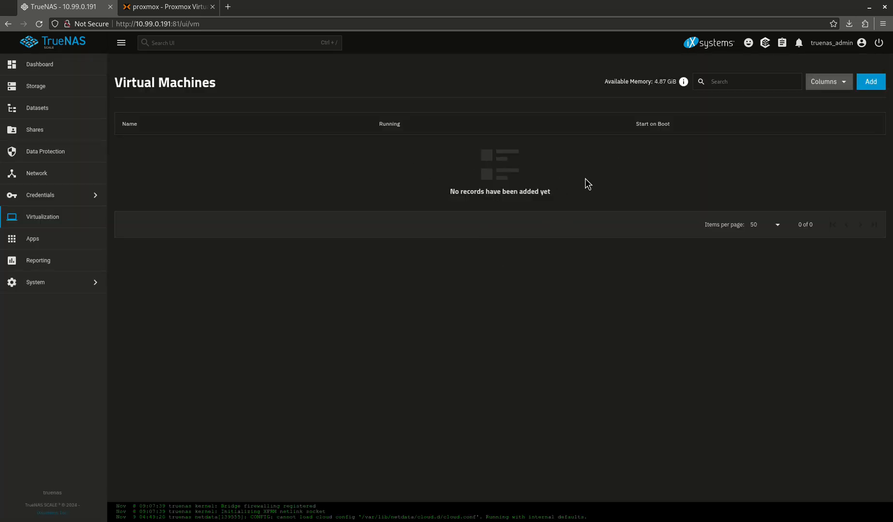
mouse_move(489, 234)
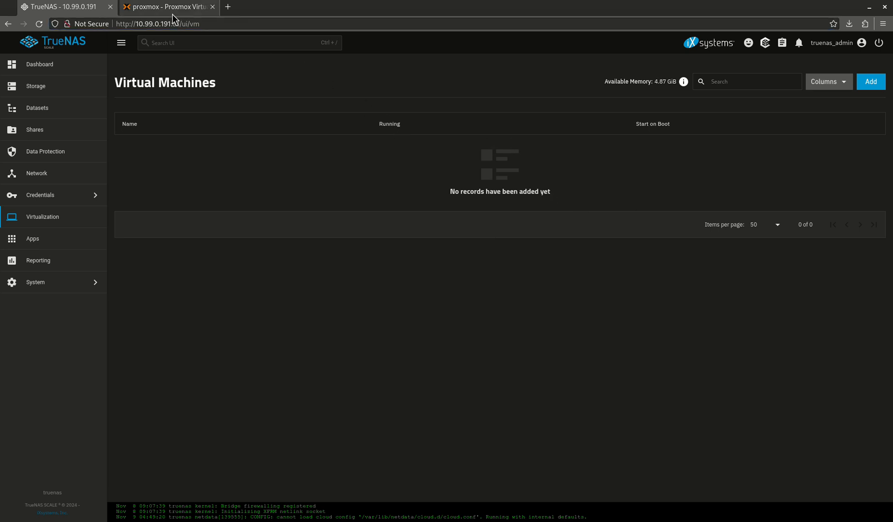
click(166, 6)
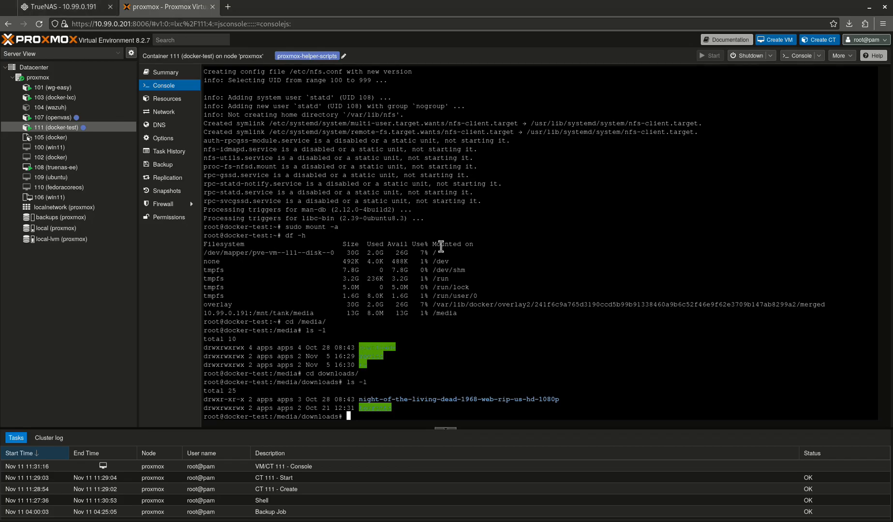
mouse_move(427, 246)
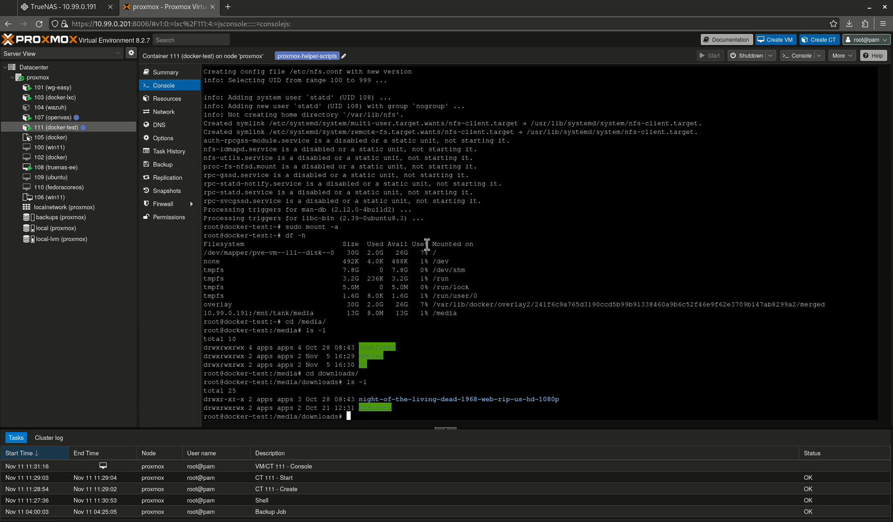
mouse_move(165, 112)
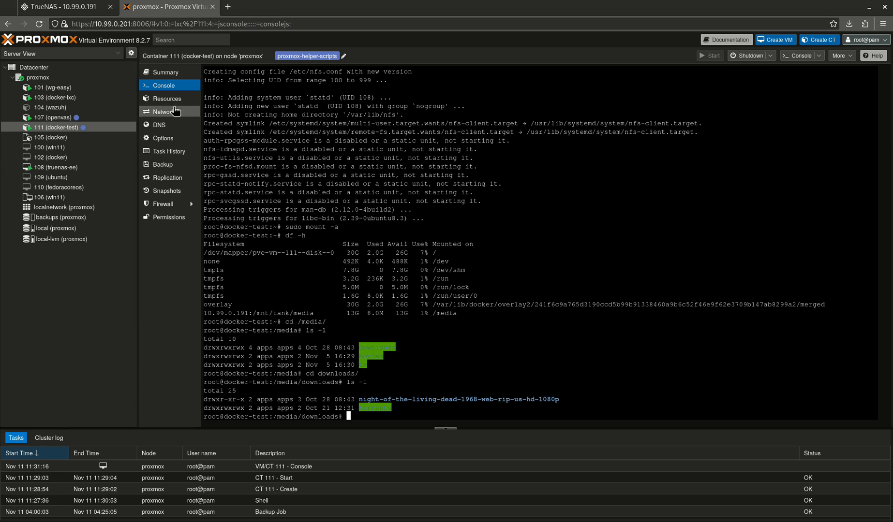
Check CT 111's summary shows it running, glance at TrueNAS, and reopen the console
click(165, 73)
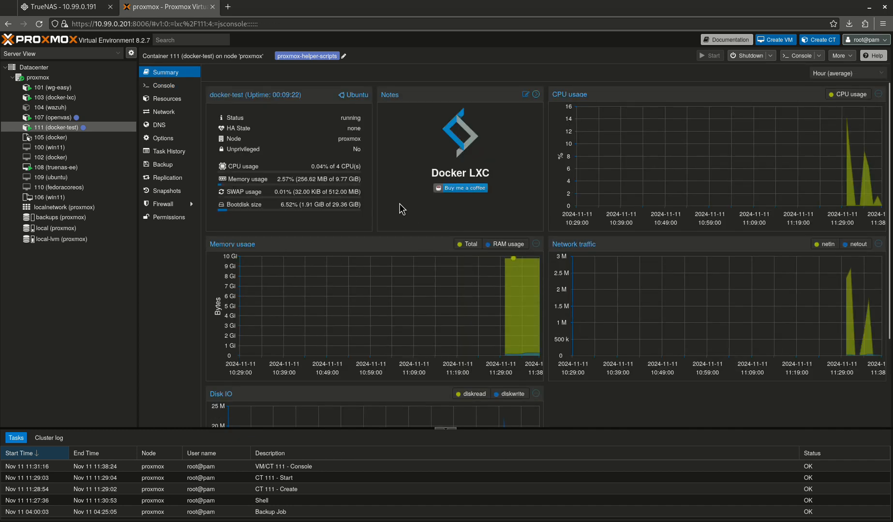
click(63, 6)
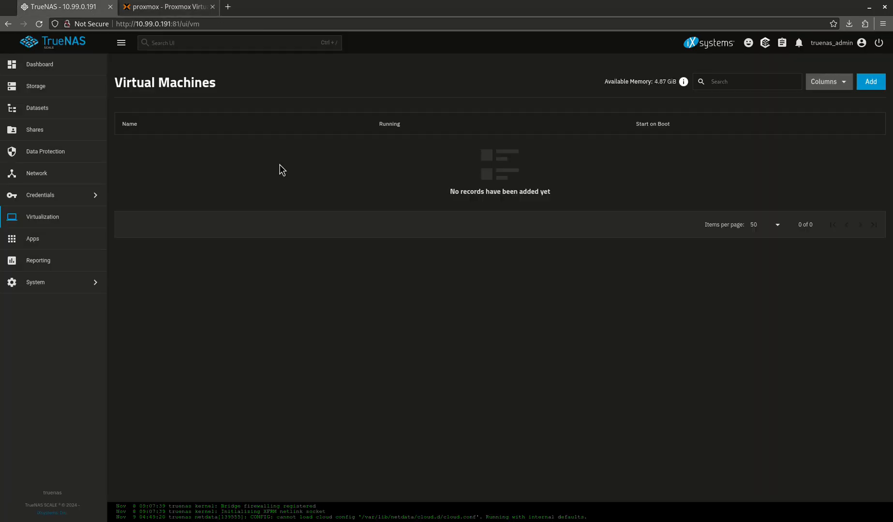
click(167, 7)
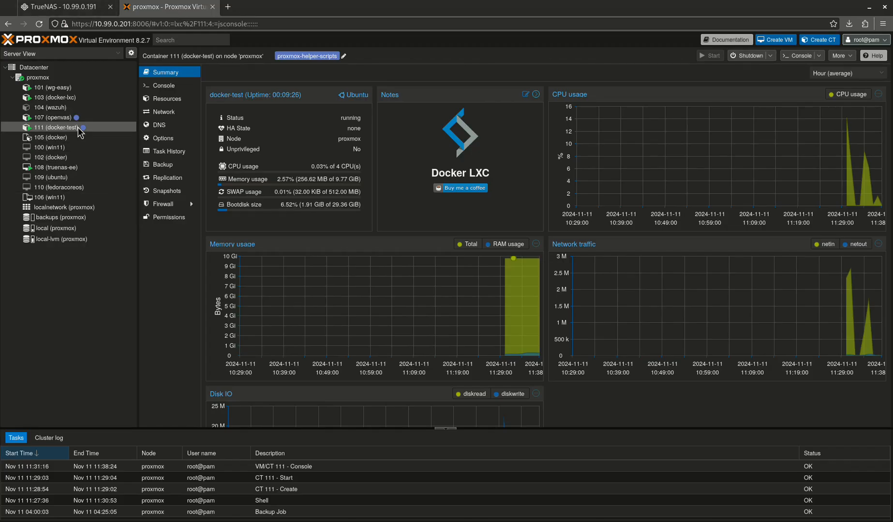
click(164, 86)
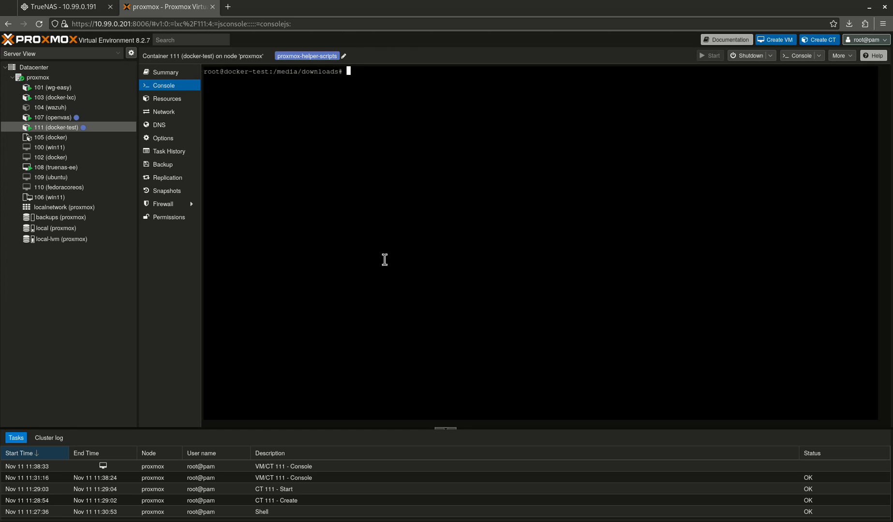
Add '0 3 * * * sudo apt update && sudo apt upgrade -y' via crontab -e
text(cron)
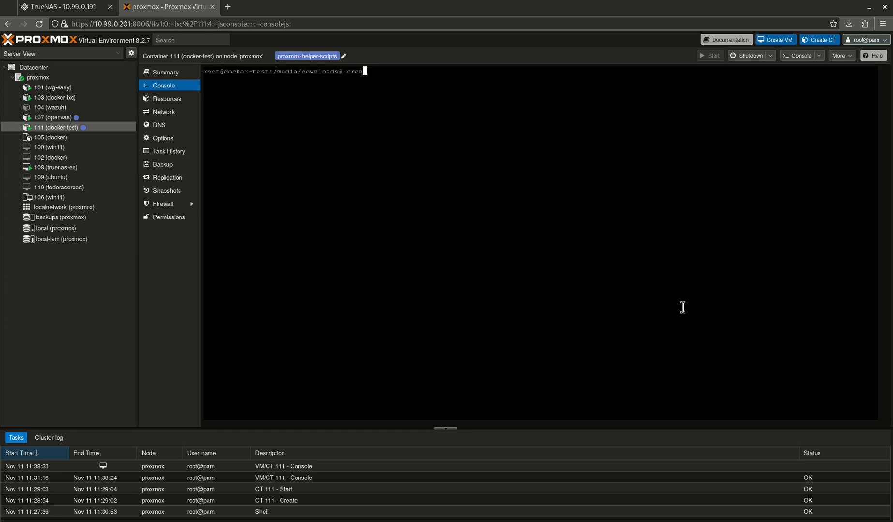
text(tab)
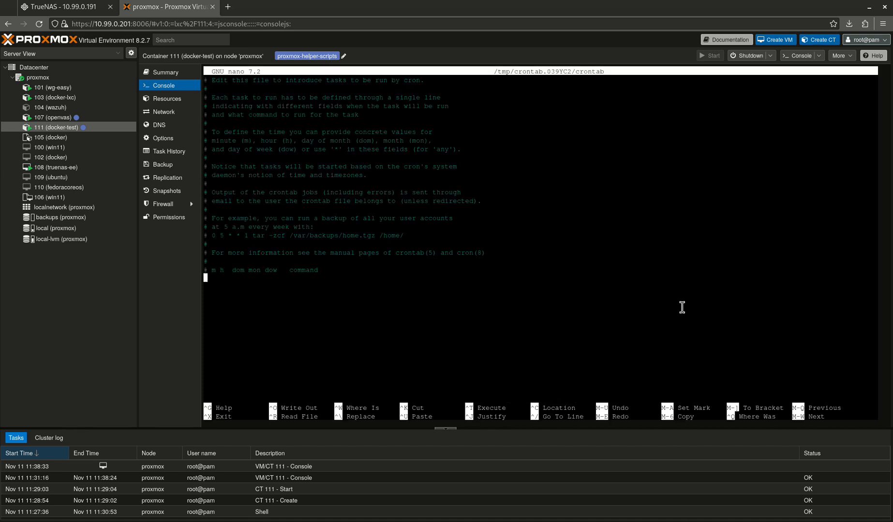
text(0 3 * * *)
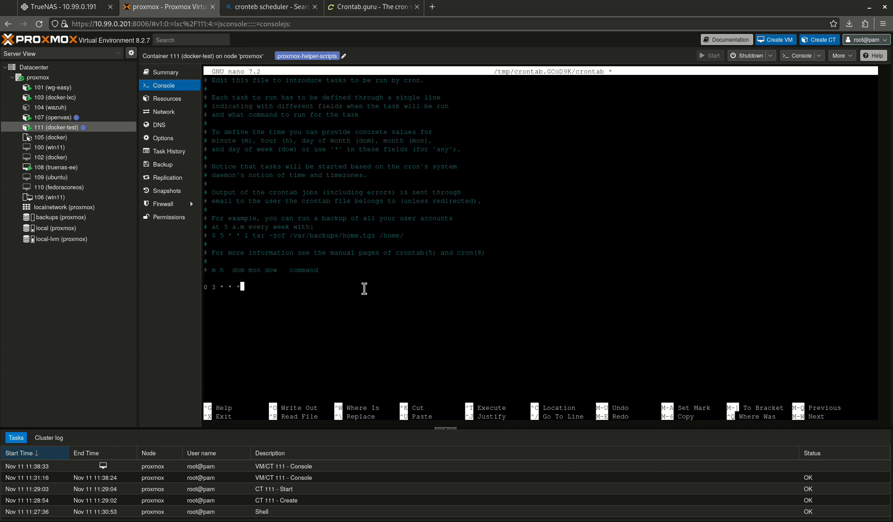
text(sudo sa)
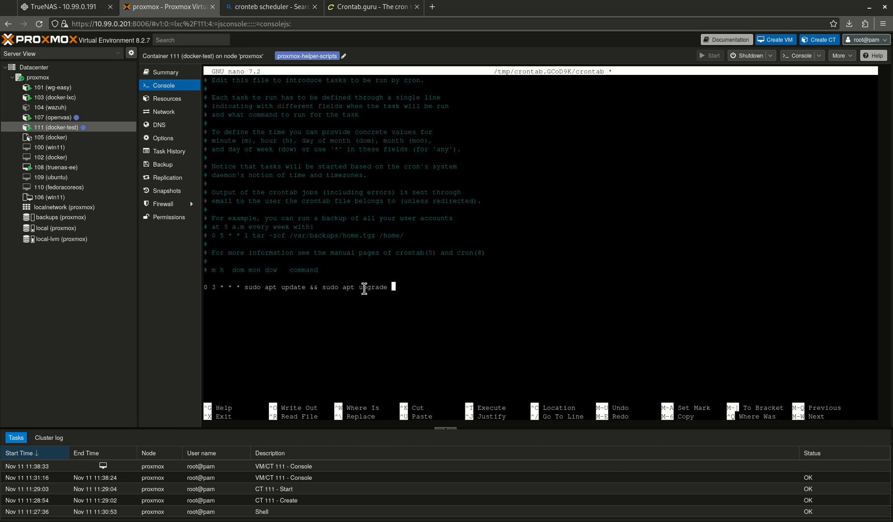
text(-y)
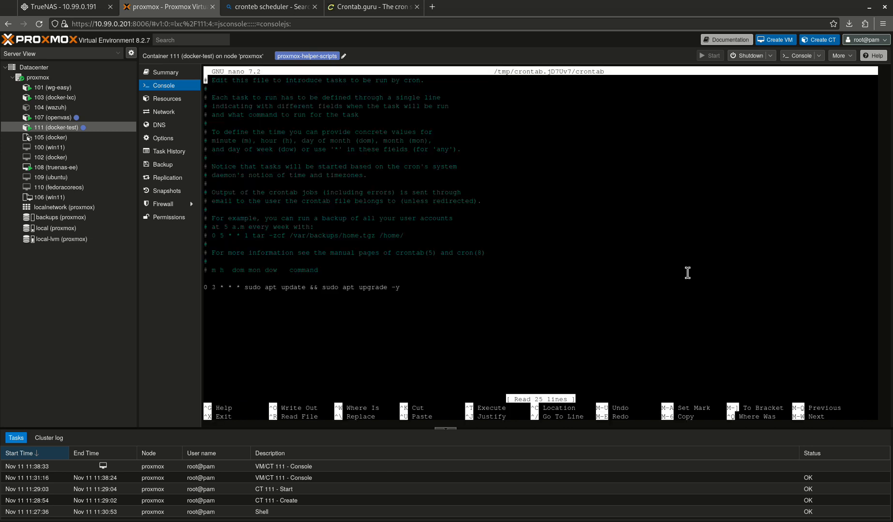
mouse_move(415, 331)
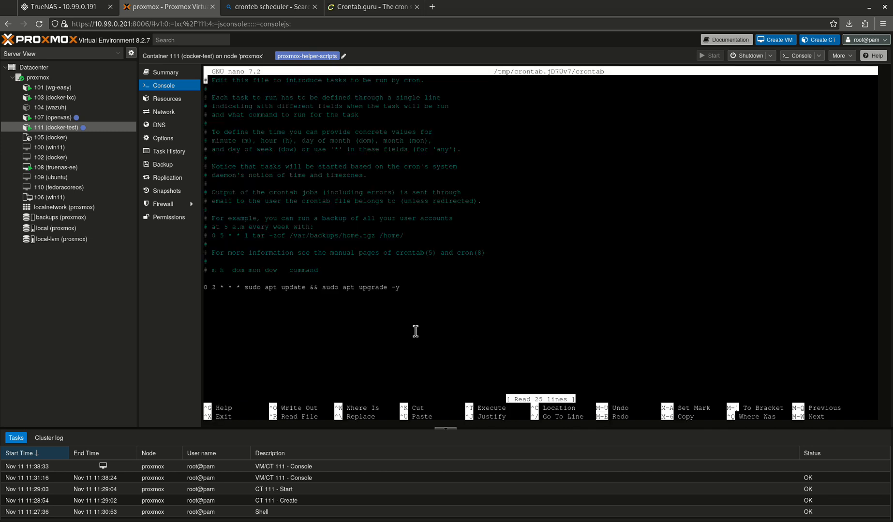
mouse_move(416, 290)
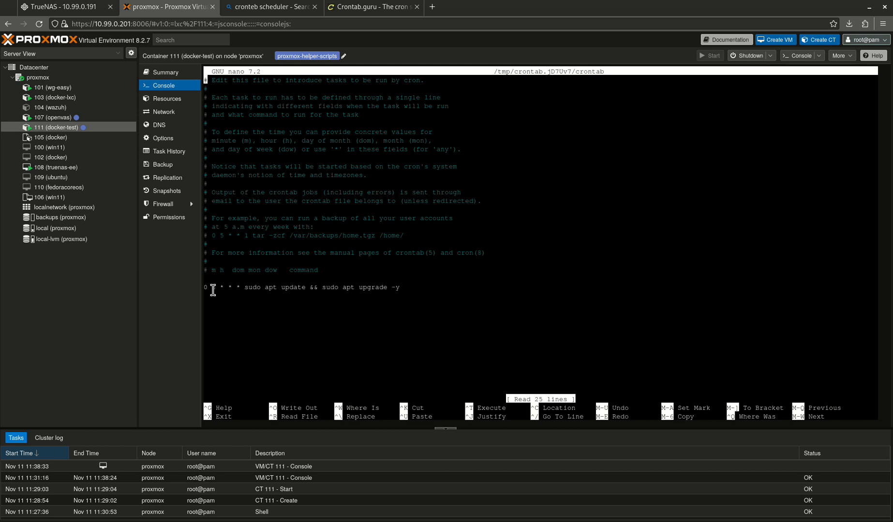
Save the crontab and reopen it to confirm the 0 3 * * * apt job remains
text(3)
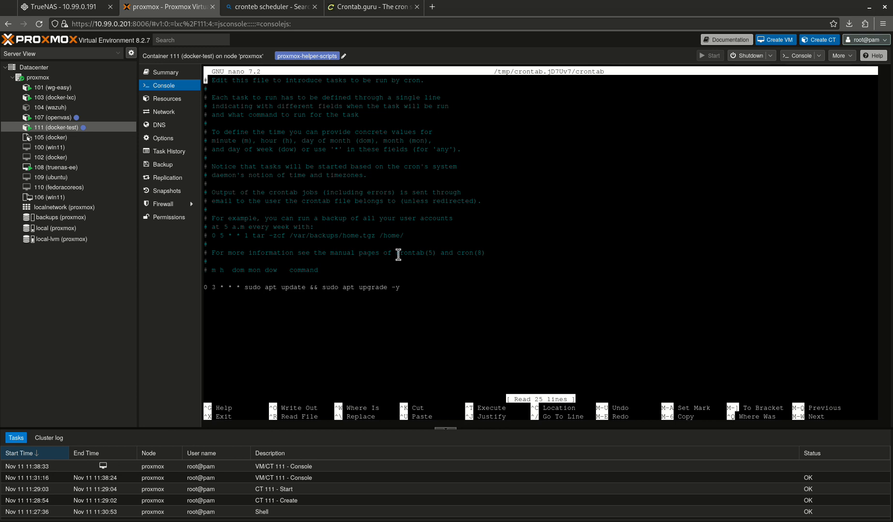
mouse_move(380, 253)
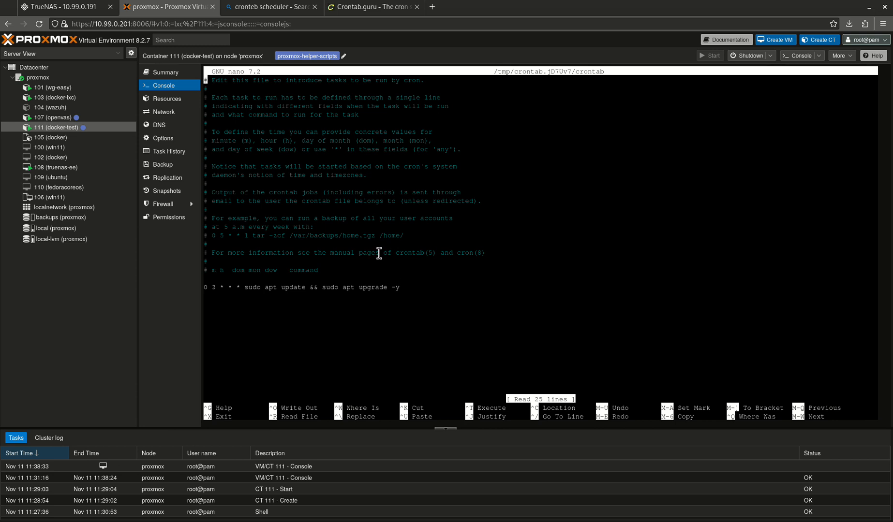
double_click(381, 288)
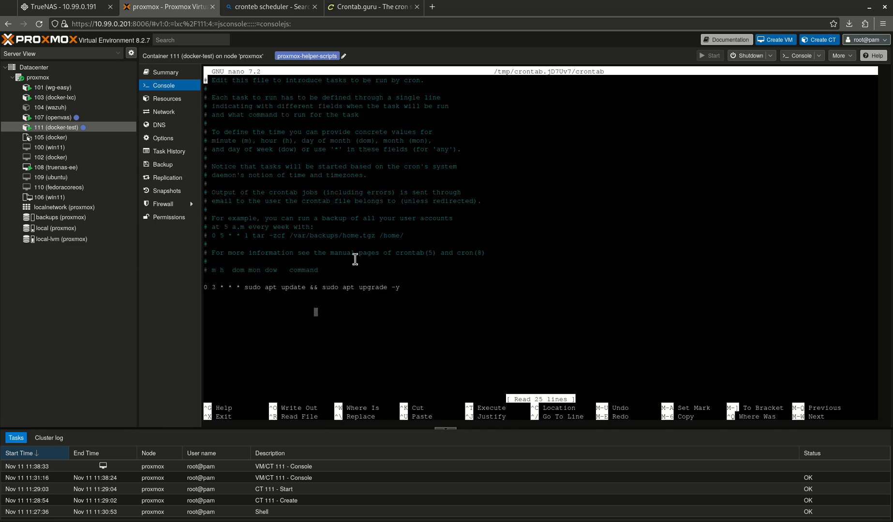
mouse_move(386, 254)
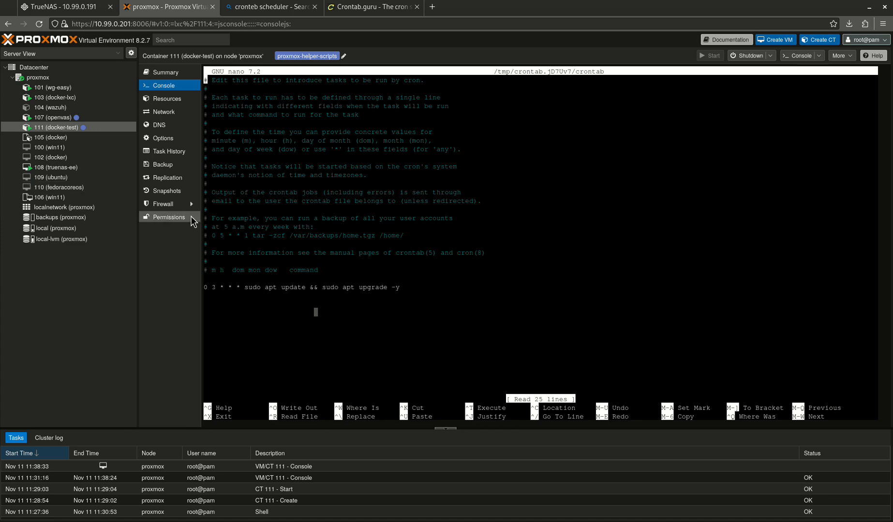
mouse_move(469, 217)
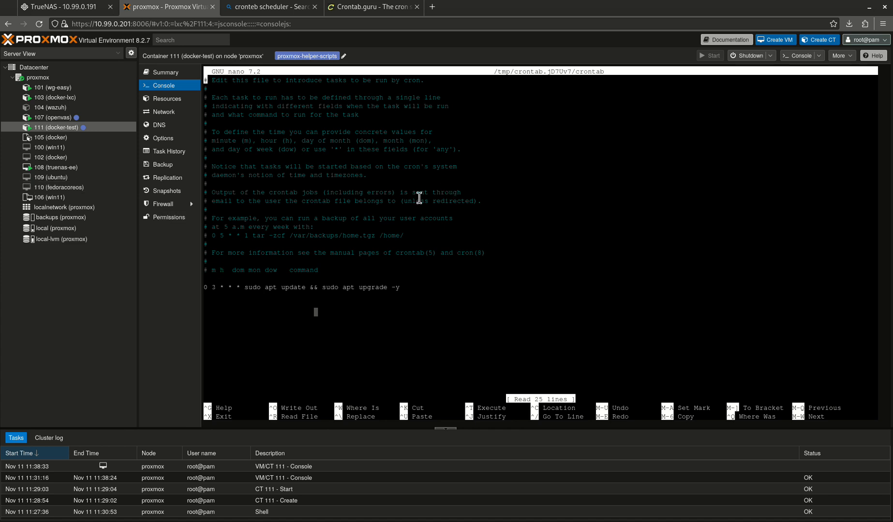
mouse_move(473, 247)
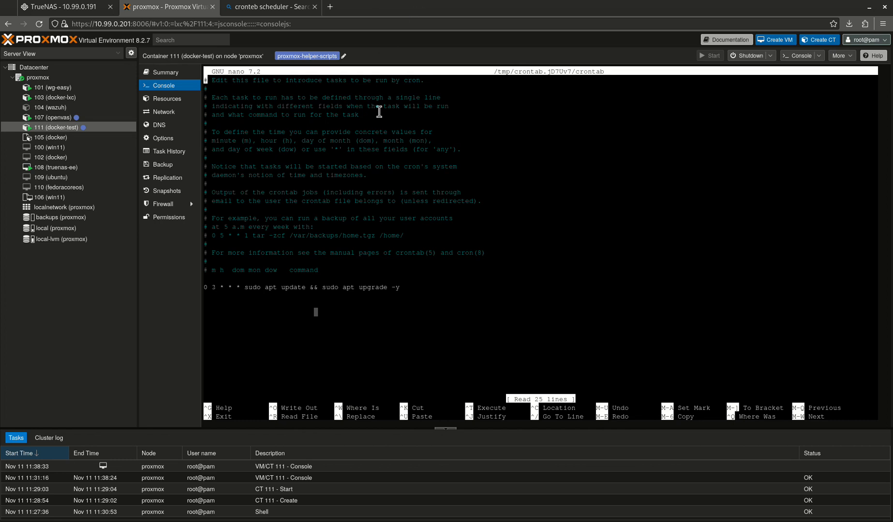
mouse_move(344, 185)
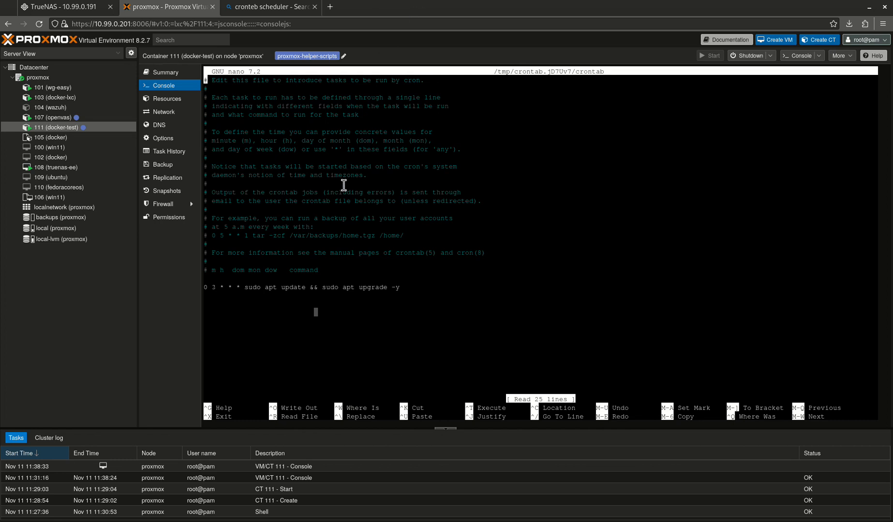